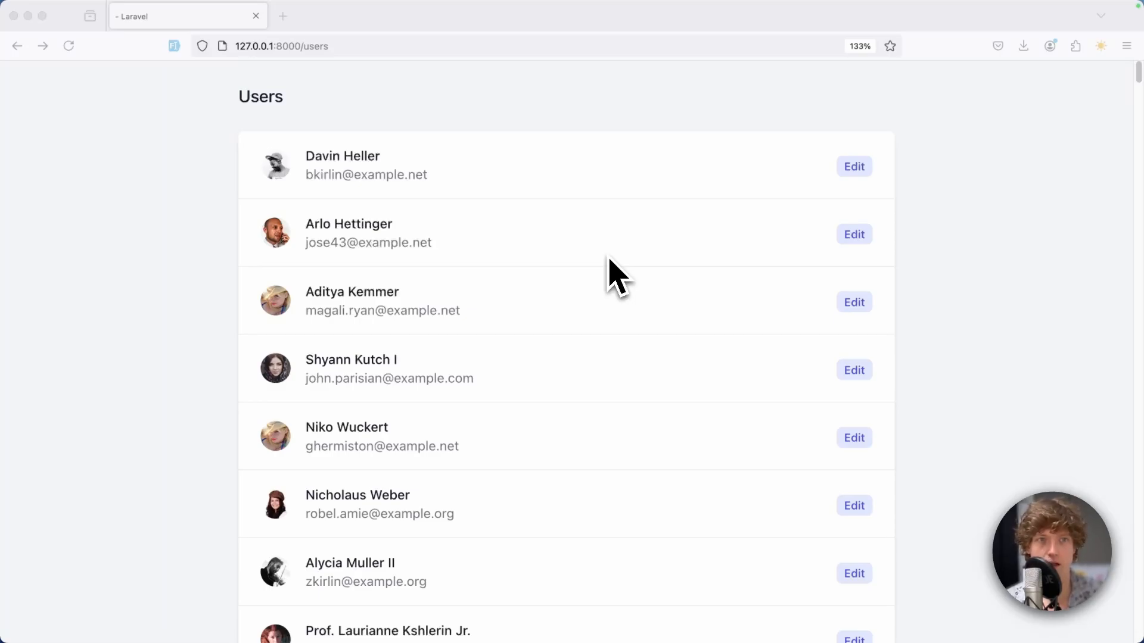
mouse_move(607, 139)
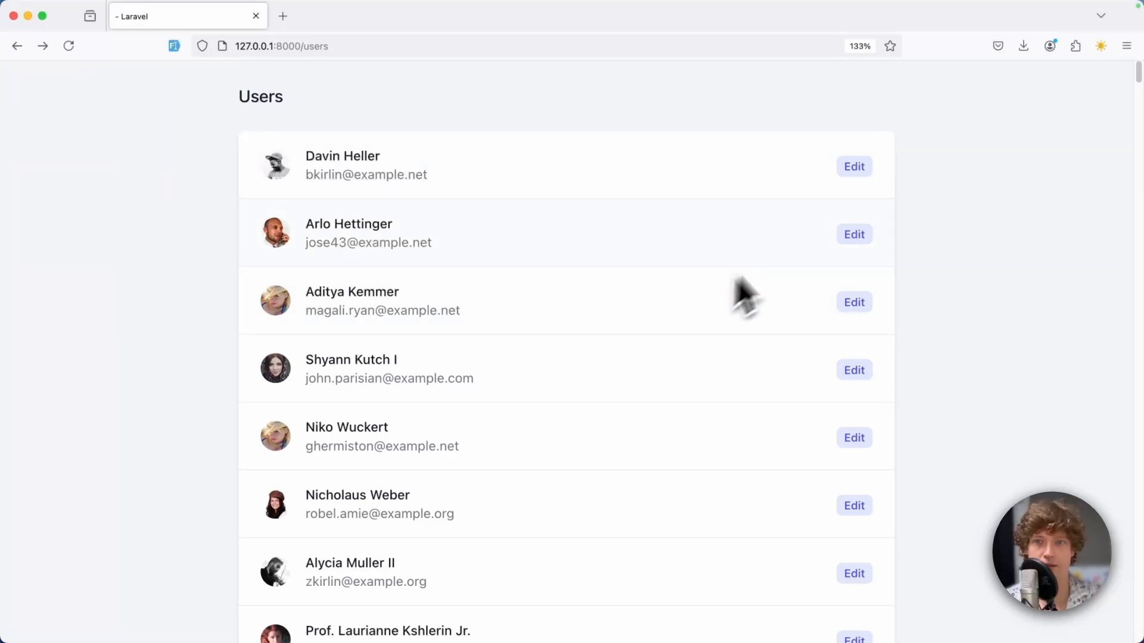
Edit the first user: append 123 to the name, set role to Editor, and save
click(853, 167)
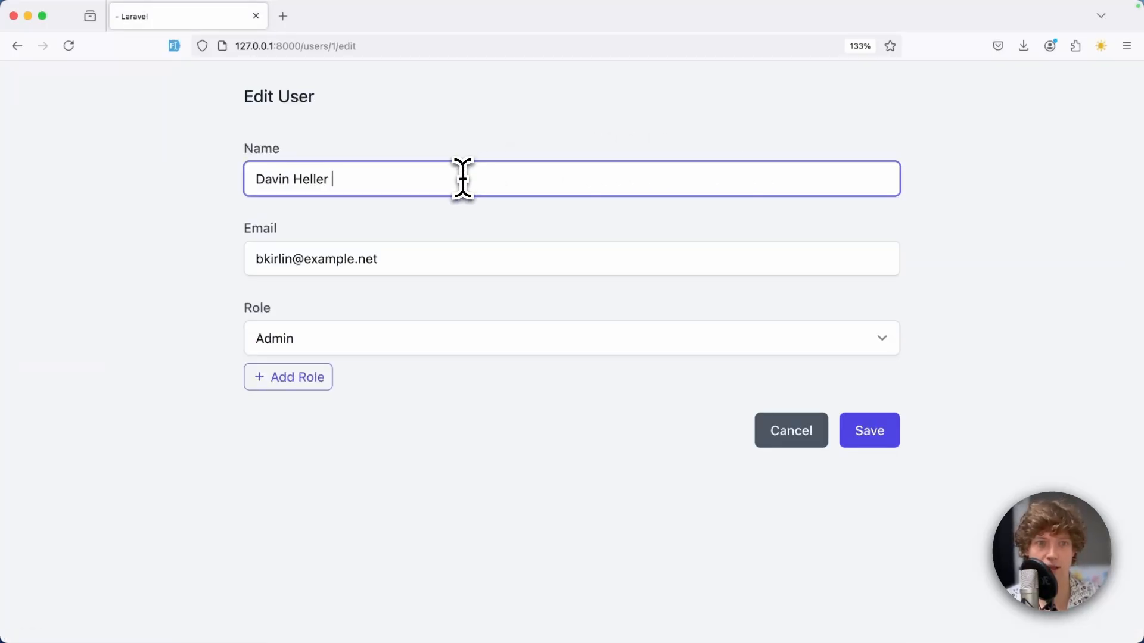
click(571, 337)
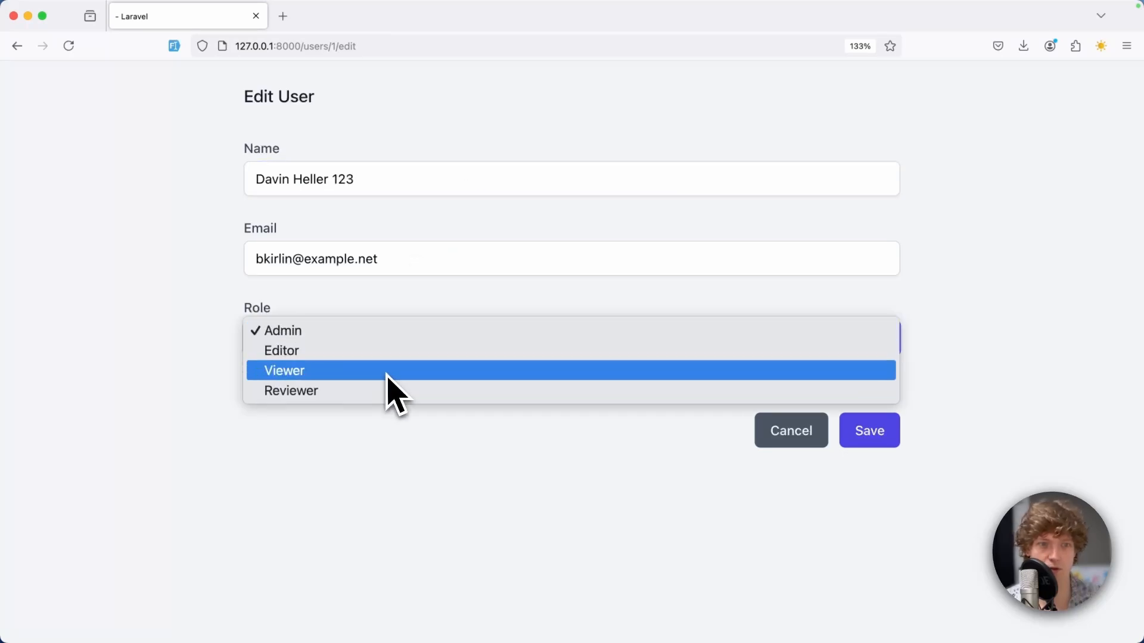
click(281, 350)
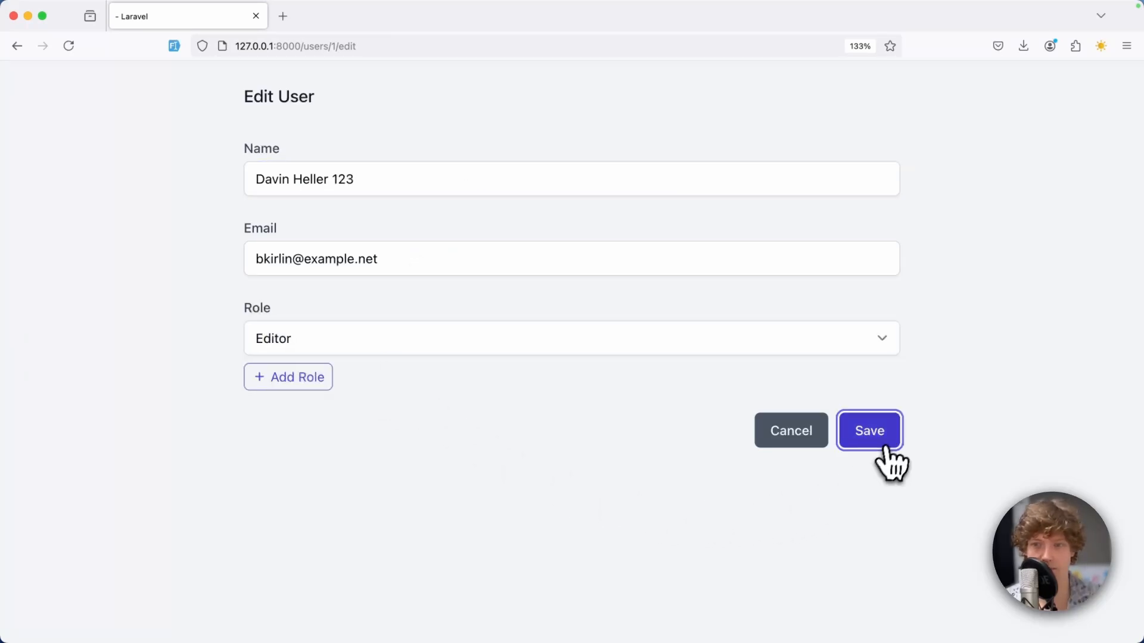
click(869, 430)
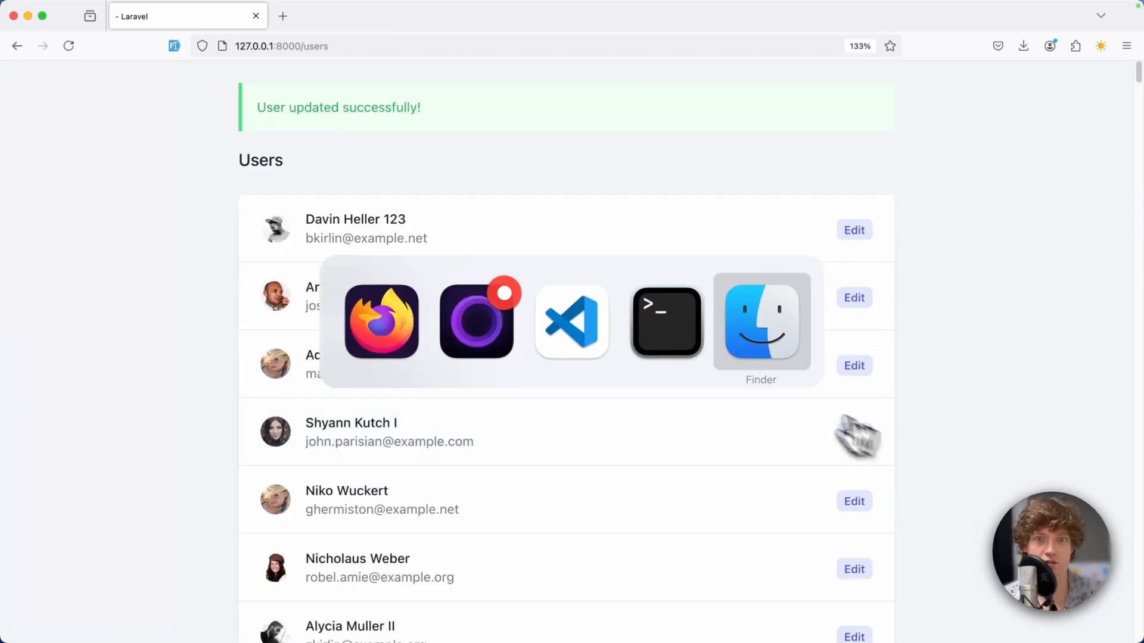
Switch to the editor and bring up Users.vue from resources/js/Pages
click(571, 323)
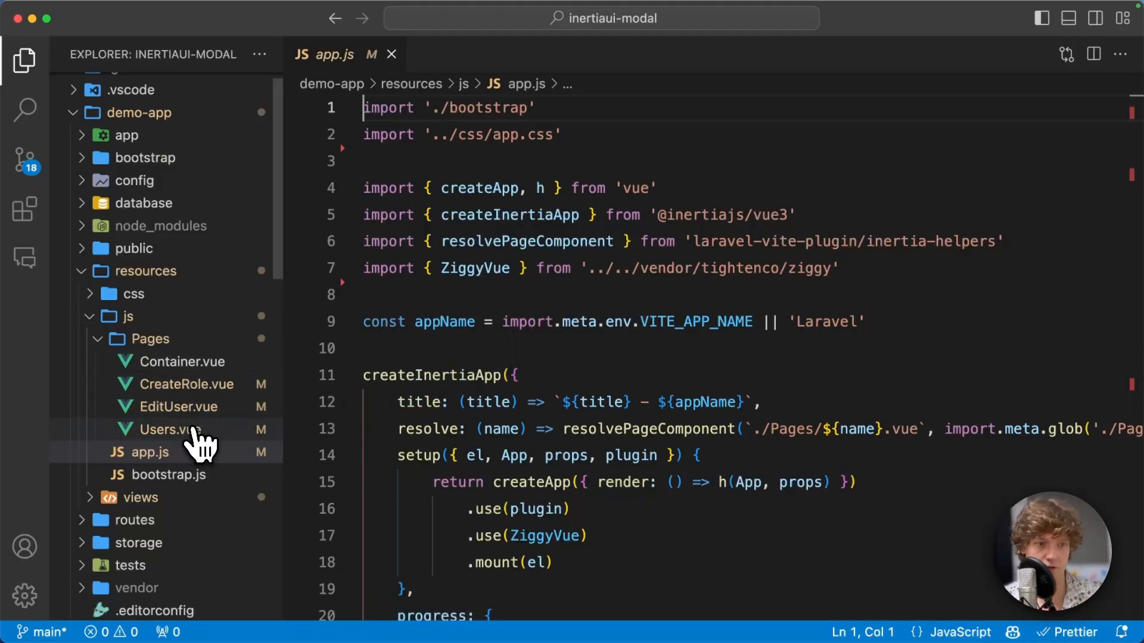
click(161, 429)
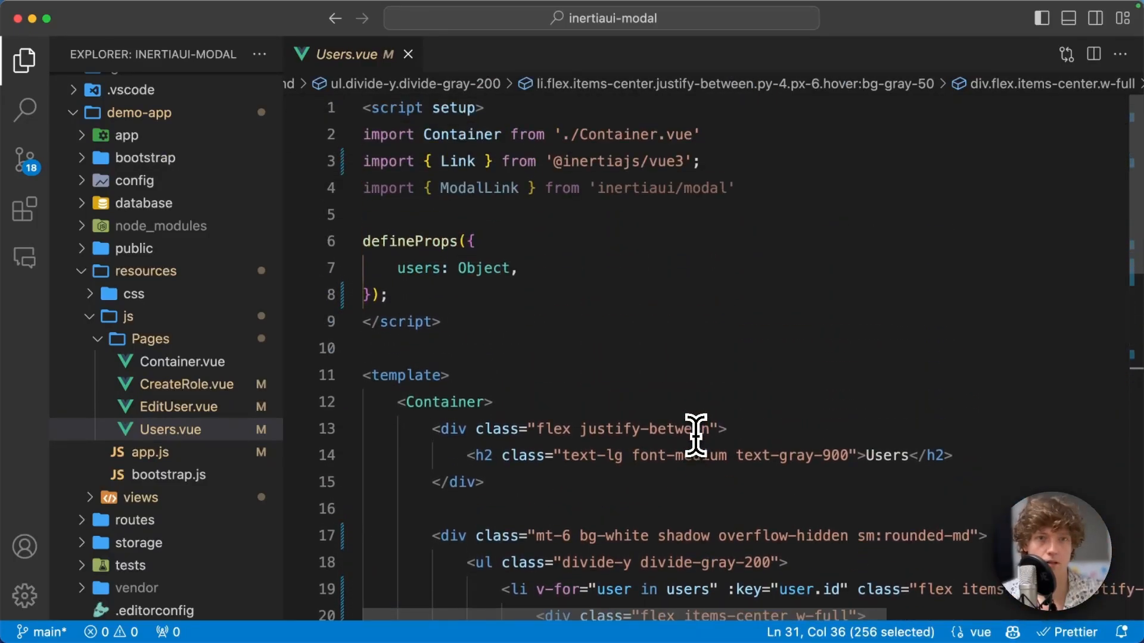
Review EditUser.vue's imports of Modal and ModalLink and its modalRef setup
click(178, 407)
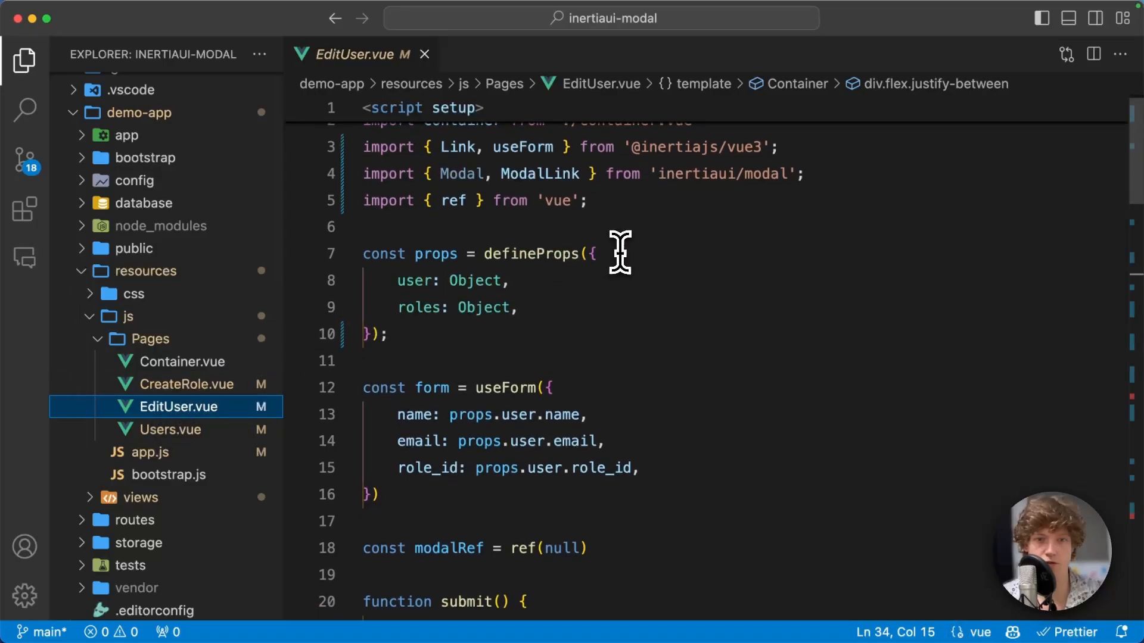
double_click(513, 333)
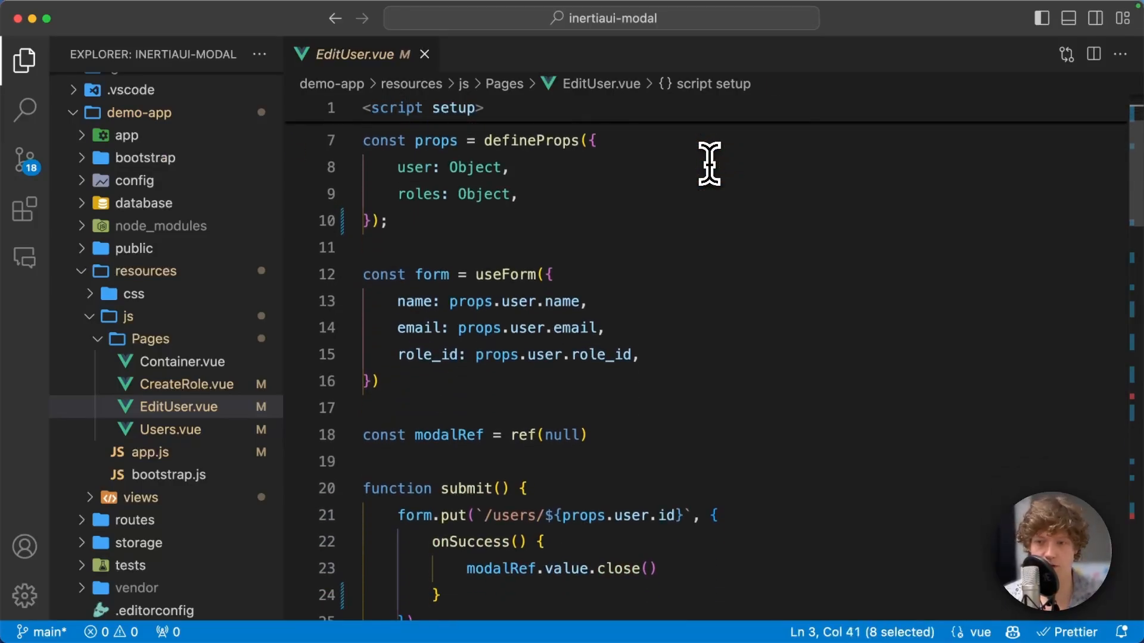
scroll(down, 3)
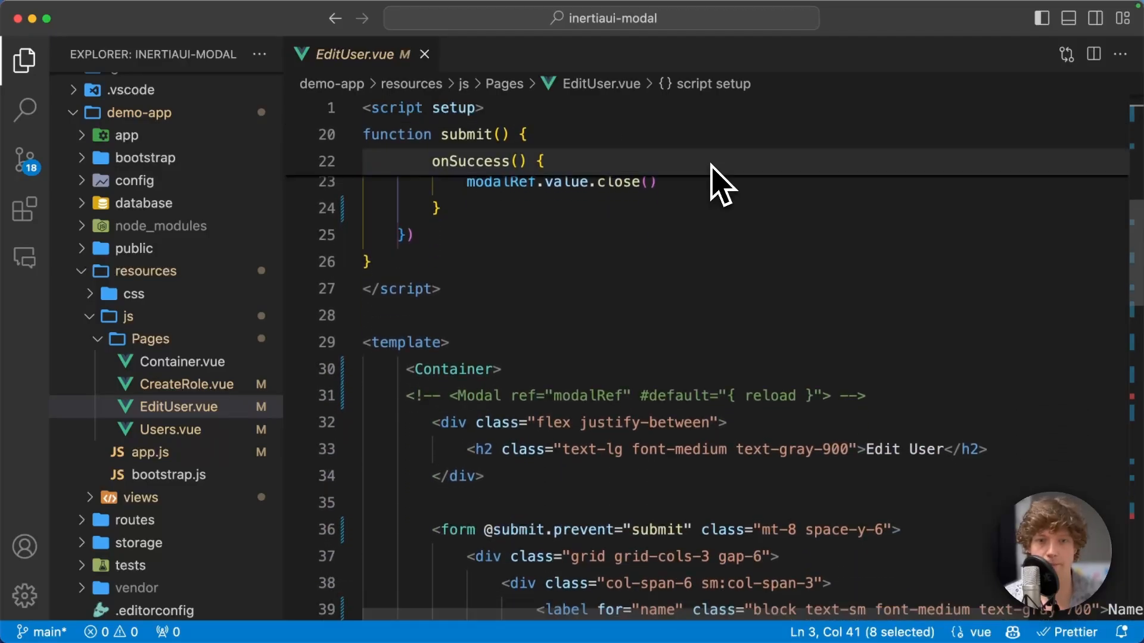
scroll(down, 3)
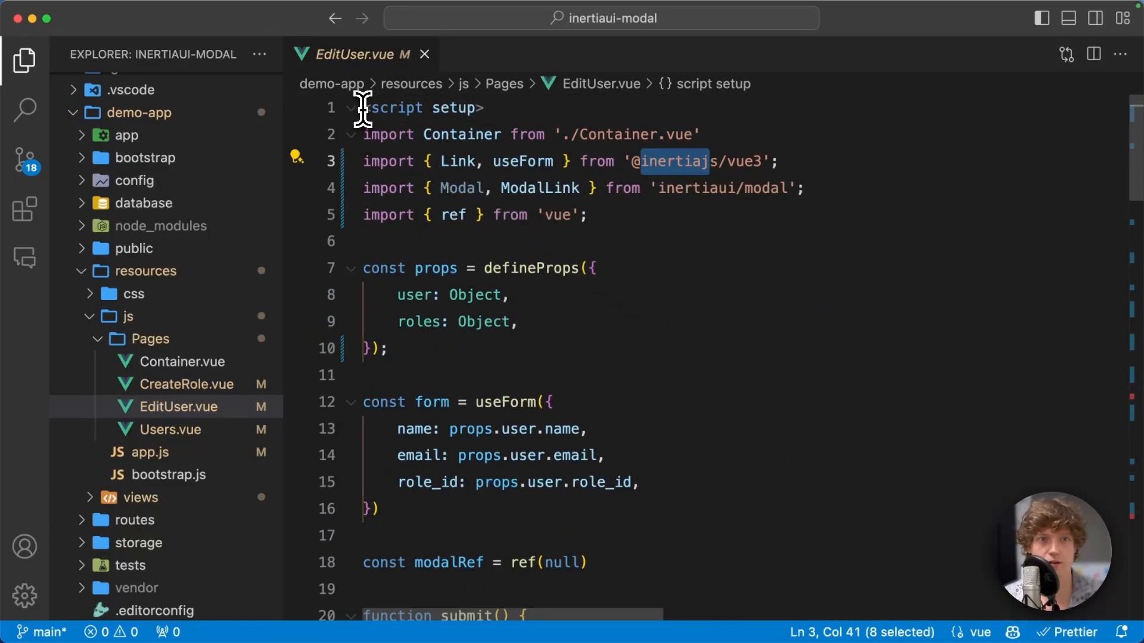
key(cmd+tab)
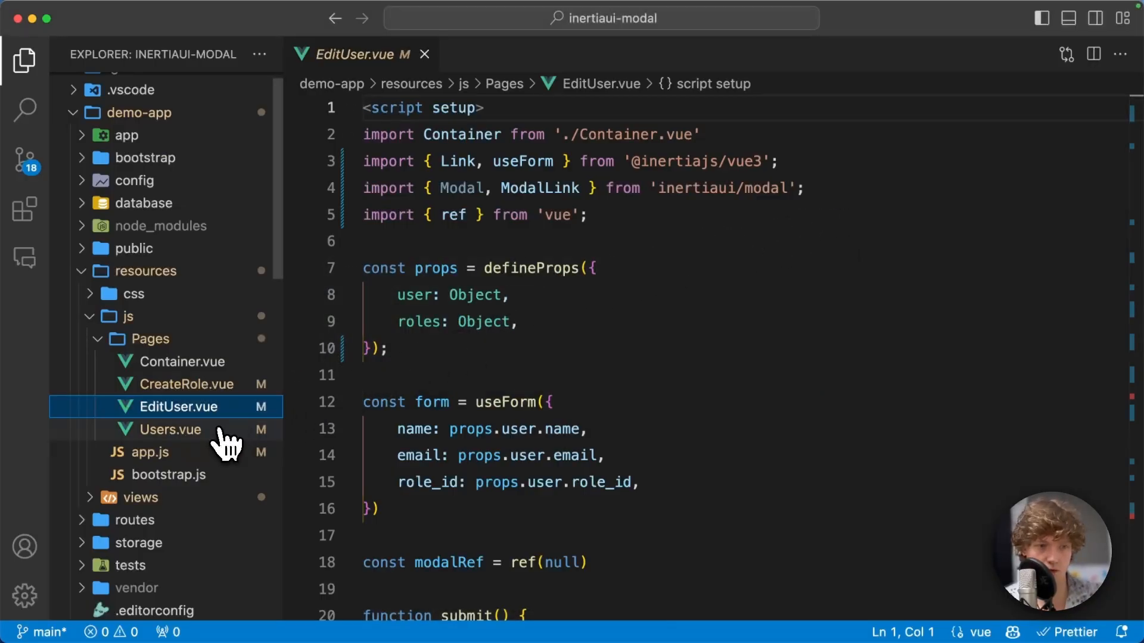
Rename both Link tags in Users.vue to ModalLink, glancing at Container.vue's flash block
click(168, 428)
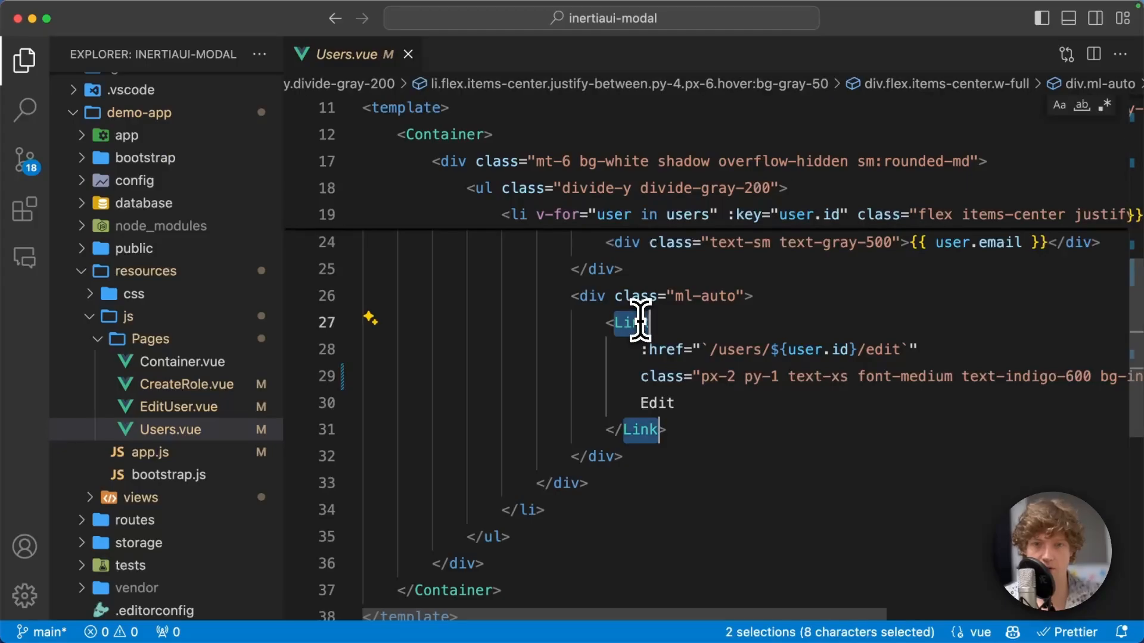
text(ModalLin)
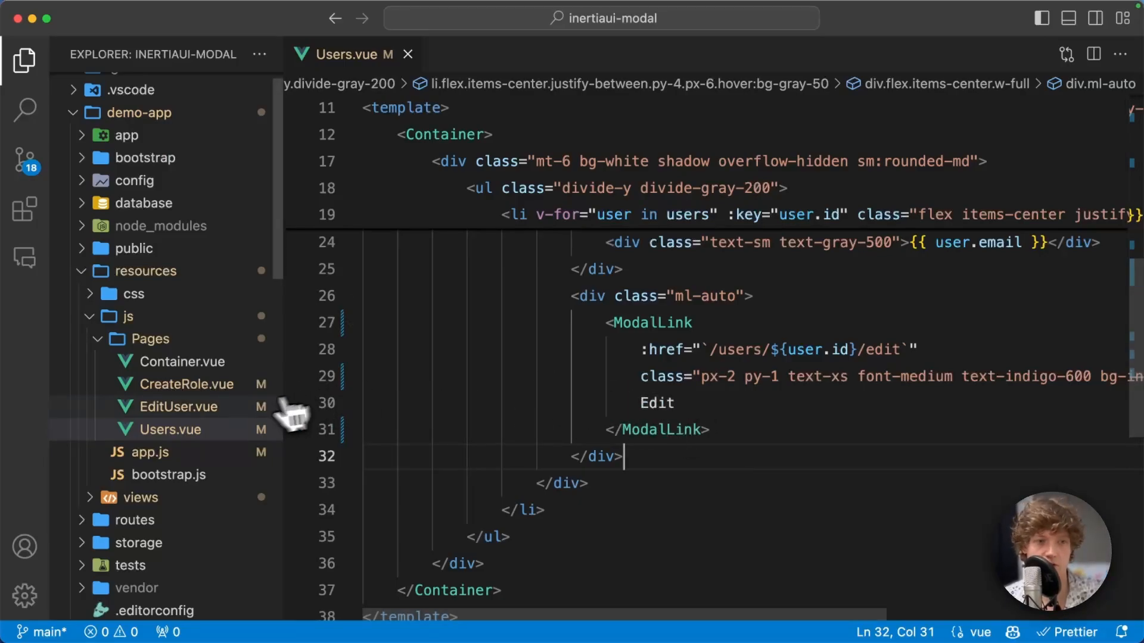
click(177, 406)
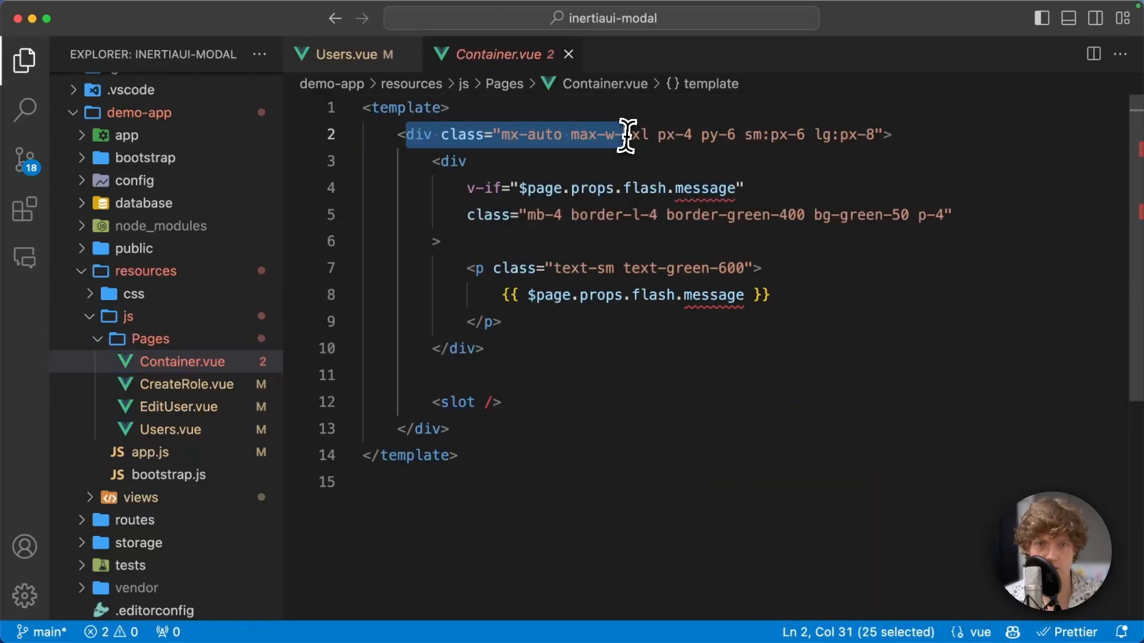
click(467, 161)
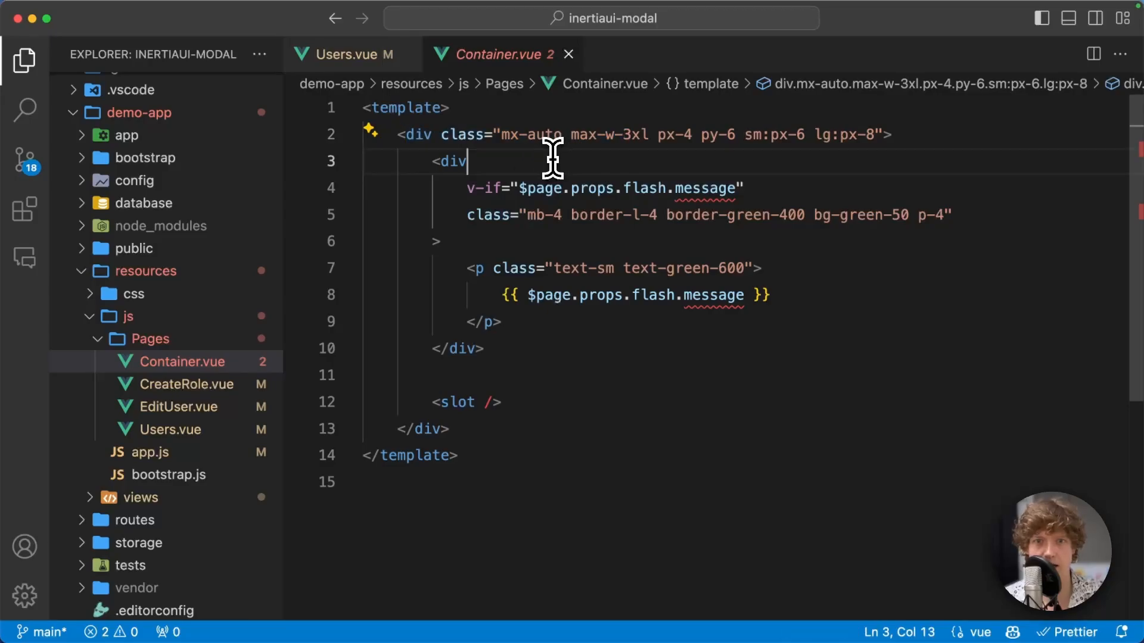
drag(467, 160, 481, 348)
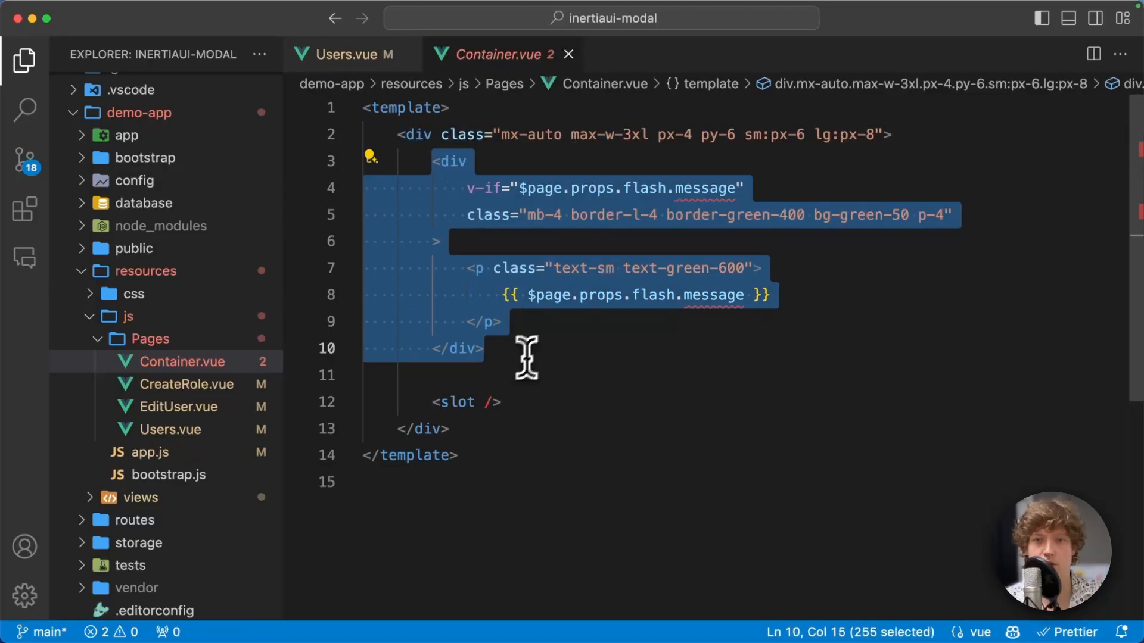
click(343, 53)
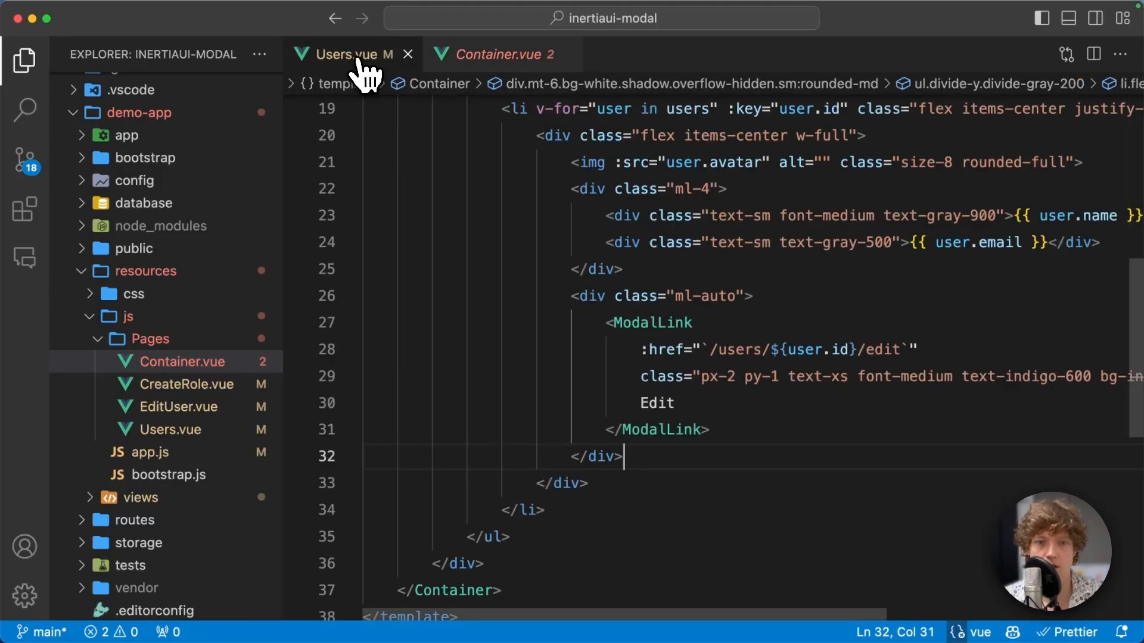
Comment out Container and uncomment the Modal wrapper in EditUser.vue, then save
click(176, 406)
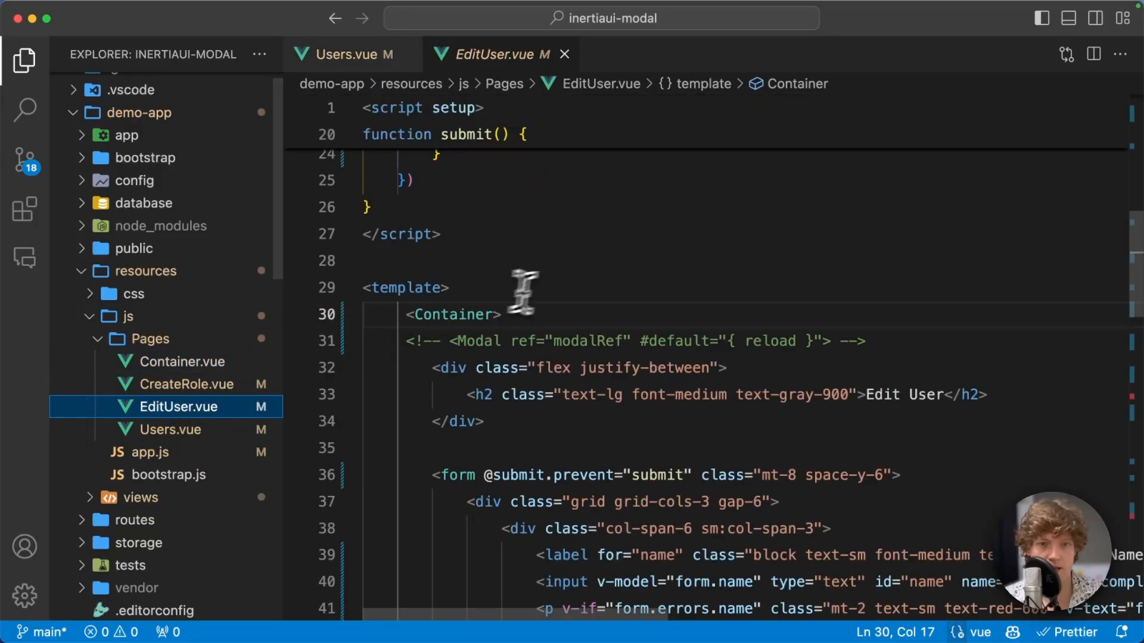
scroll(down, 3)
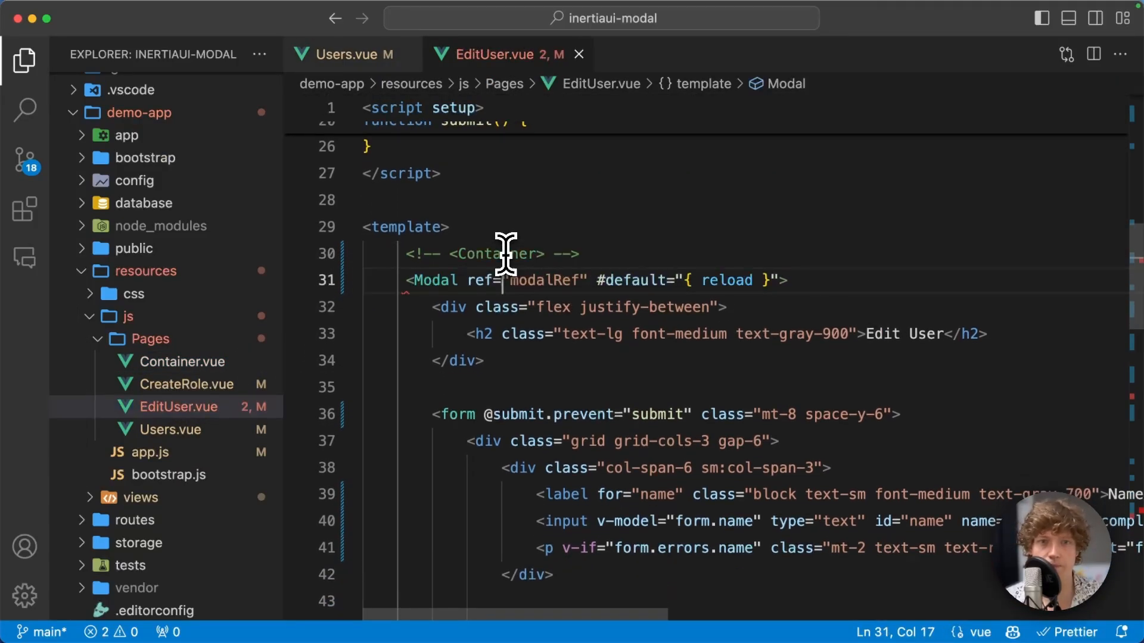
drag(470, 280, 777, 279)
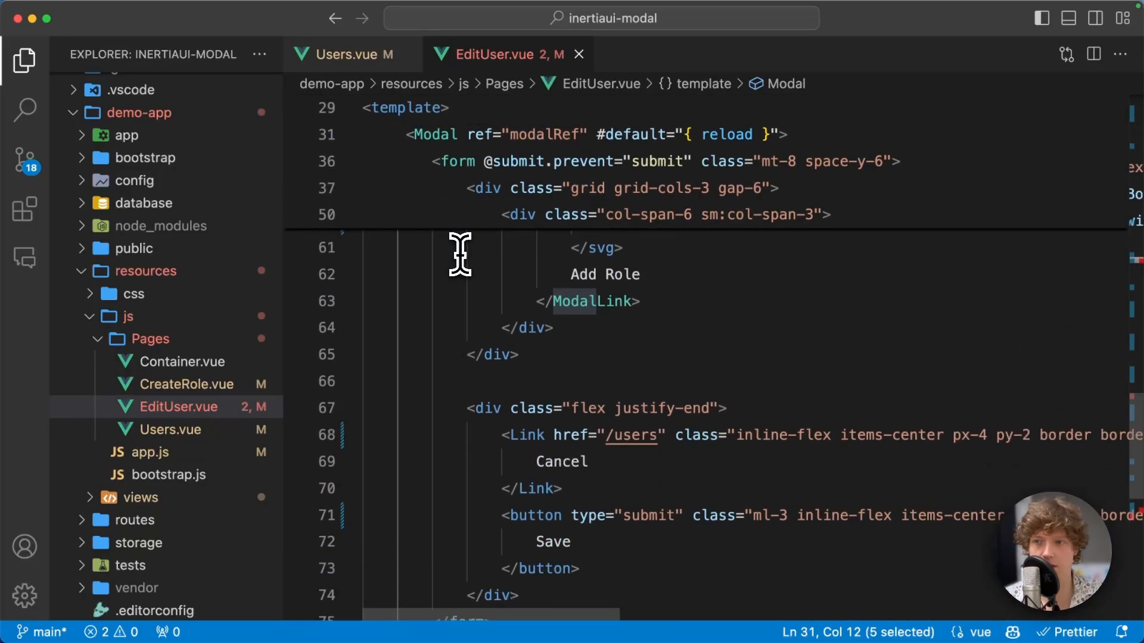
scroll(down, 3)
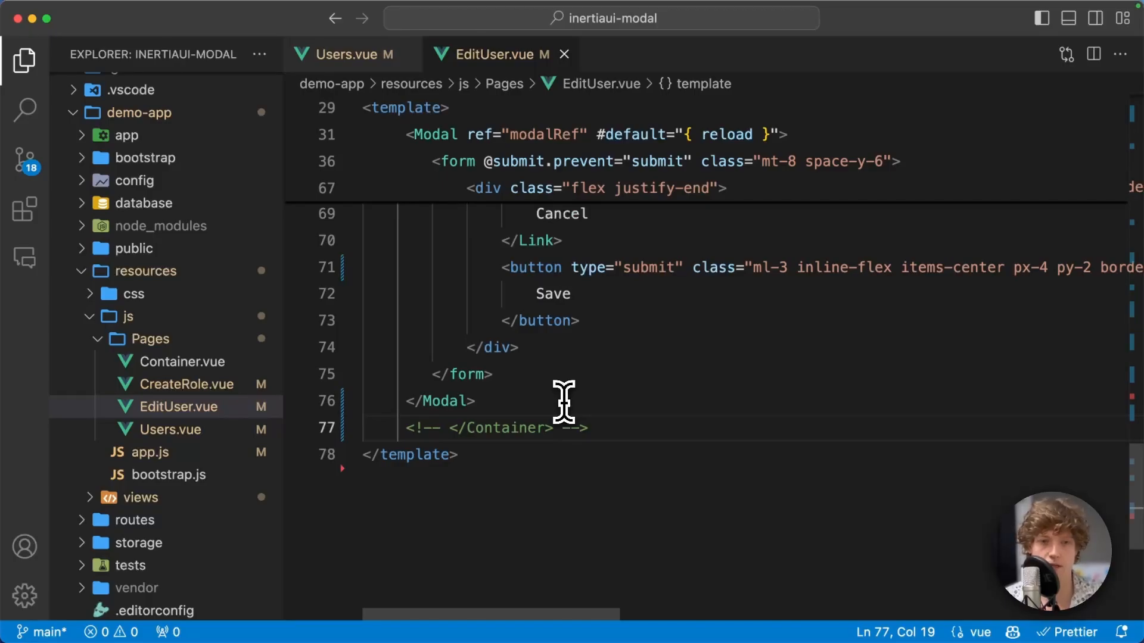
key(cmd+tab)
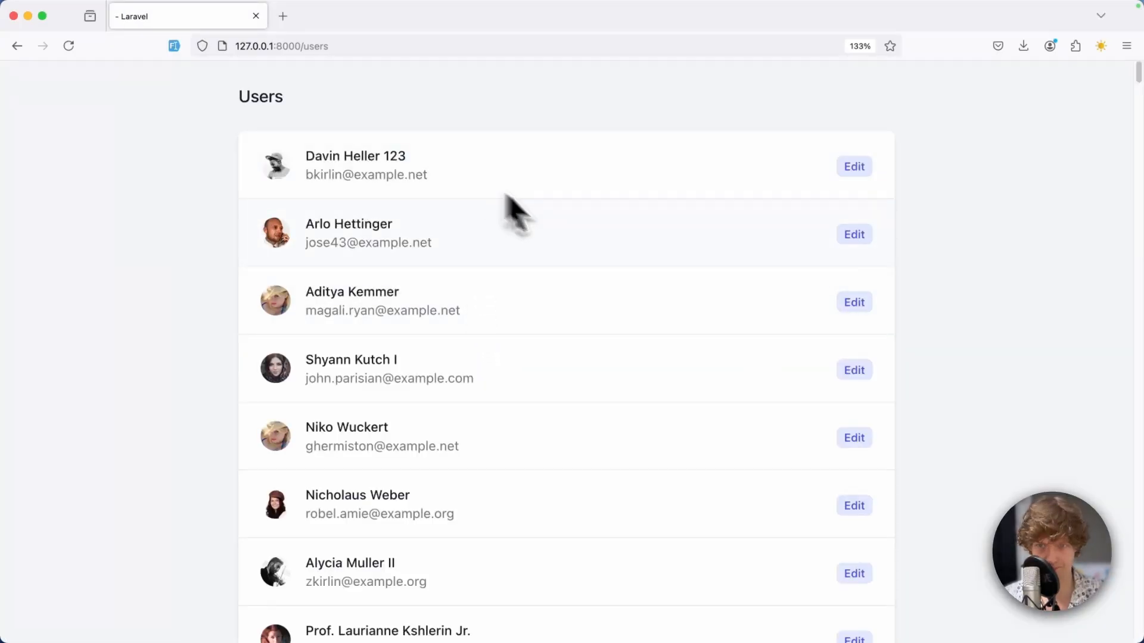
click(853, 167)
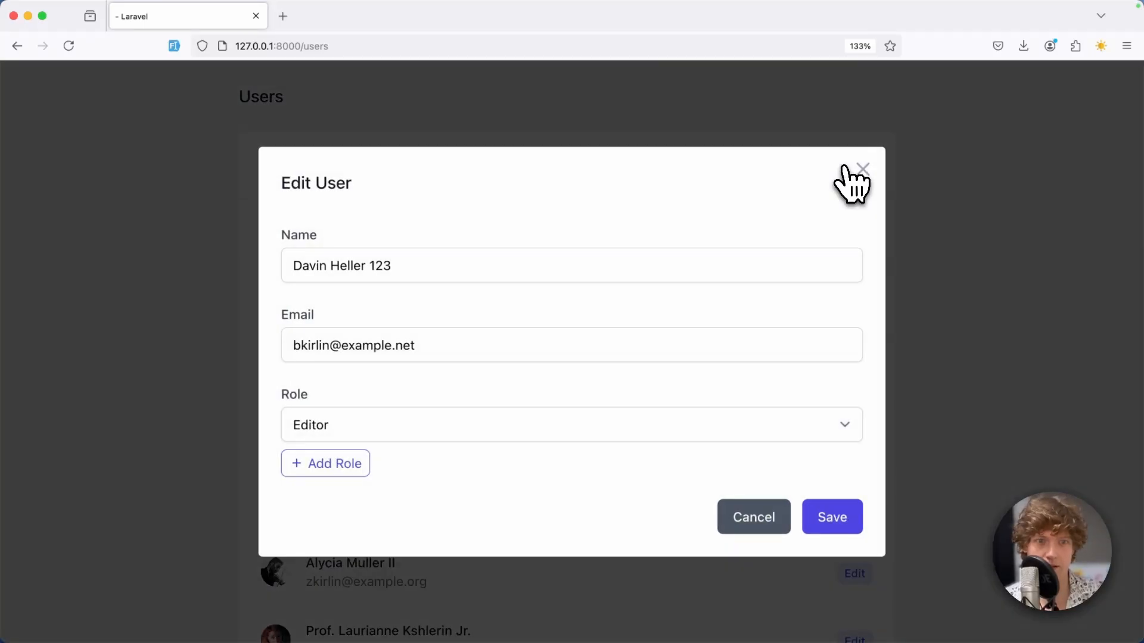
mouse_move(557, 216)
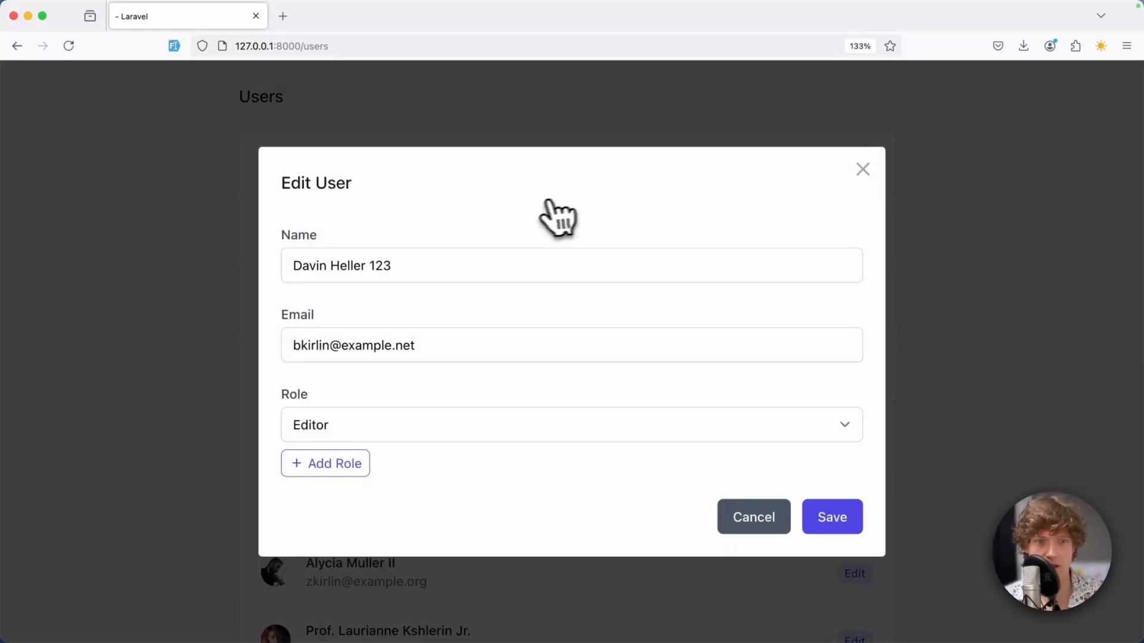
mouse_move(523, 229)
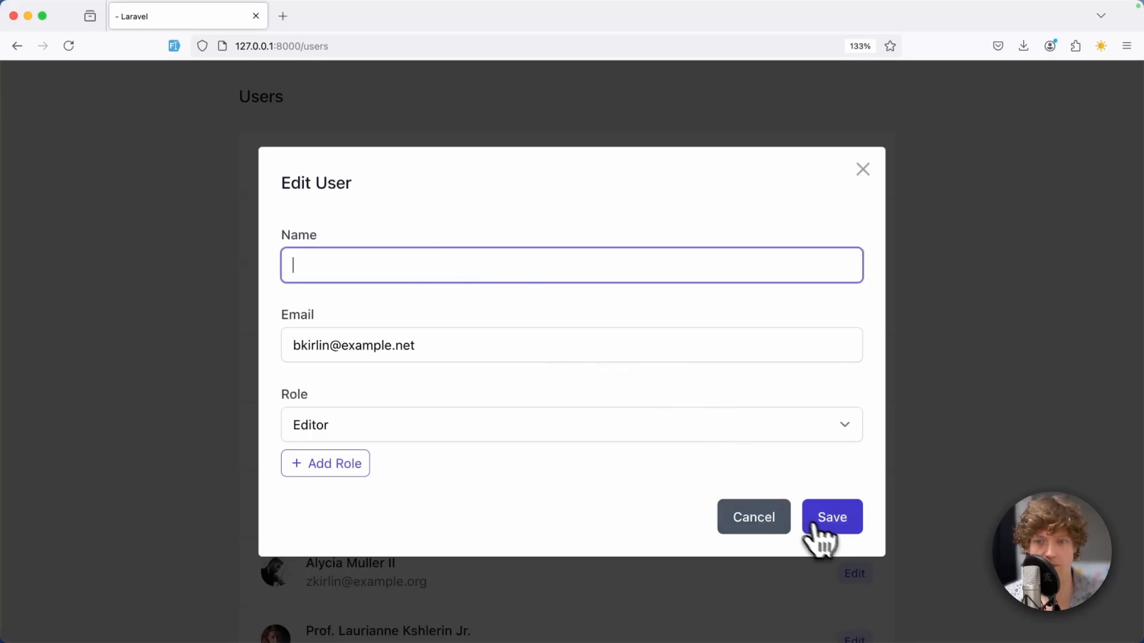
text(Davin Heller 123)
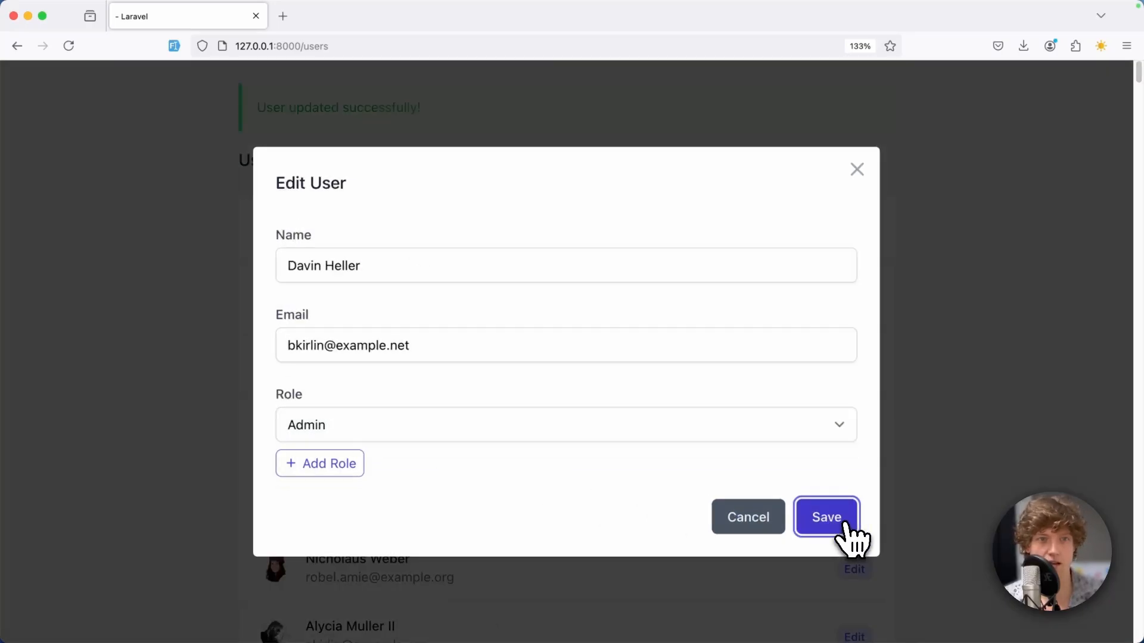
click(824, 517)
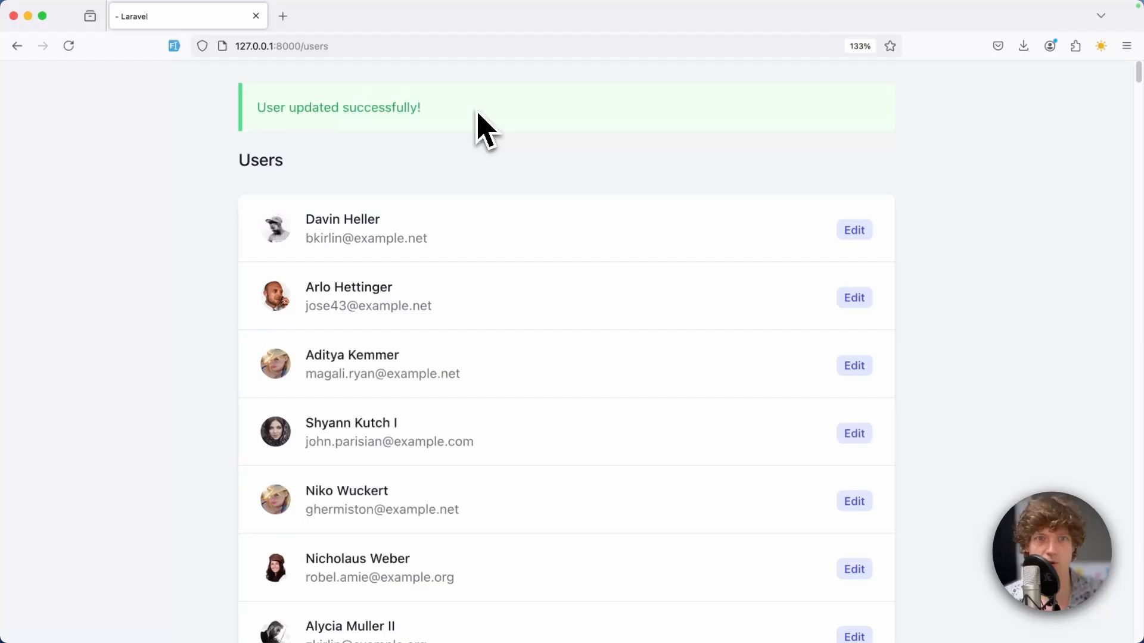
Add max-width="small" and an empty position attribute to the <Modal> tag
key(cmd+tab)
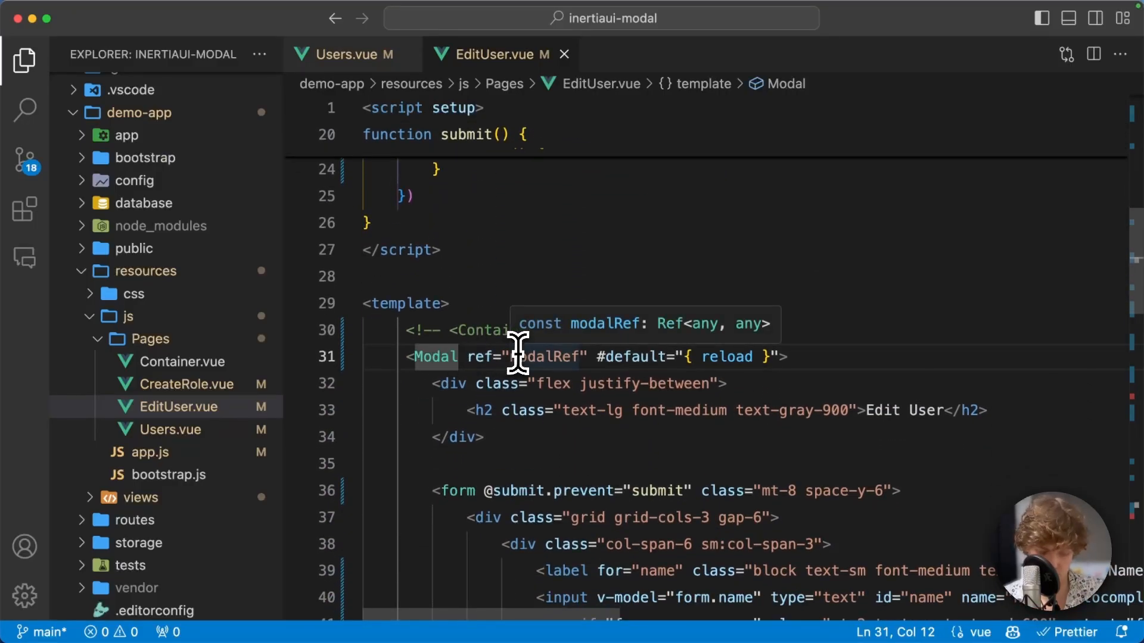
text(max-width="")
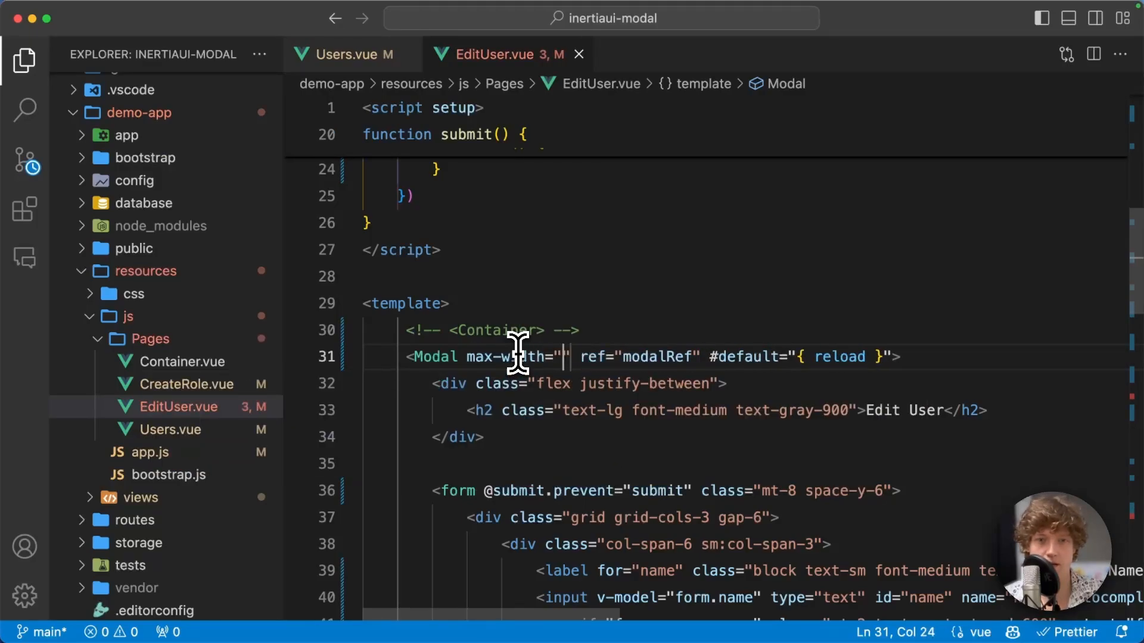
text(small)
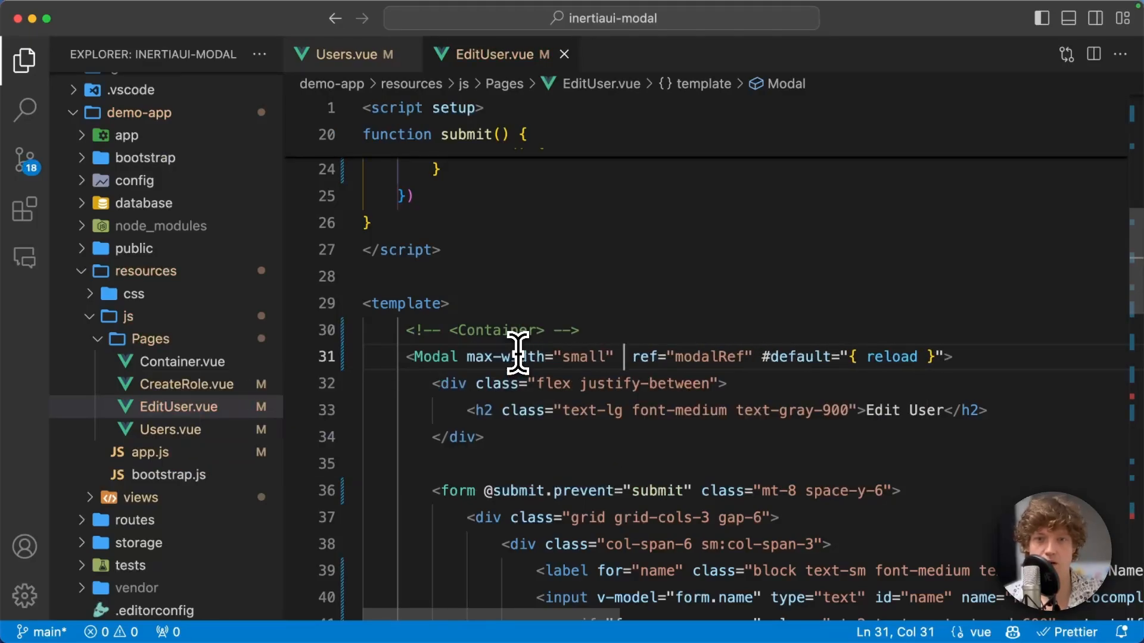
text(position="")
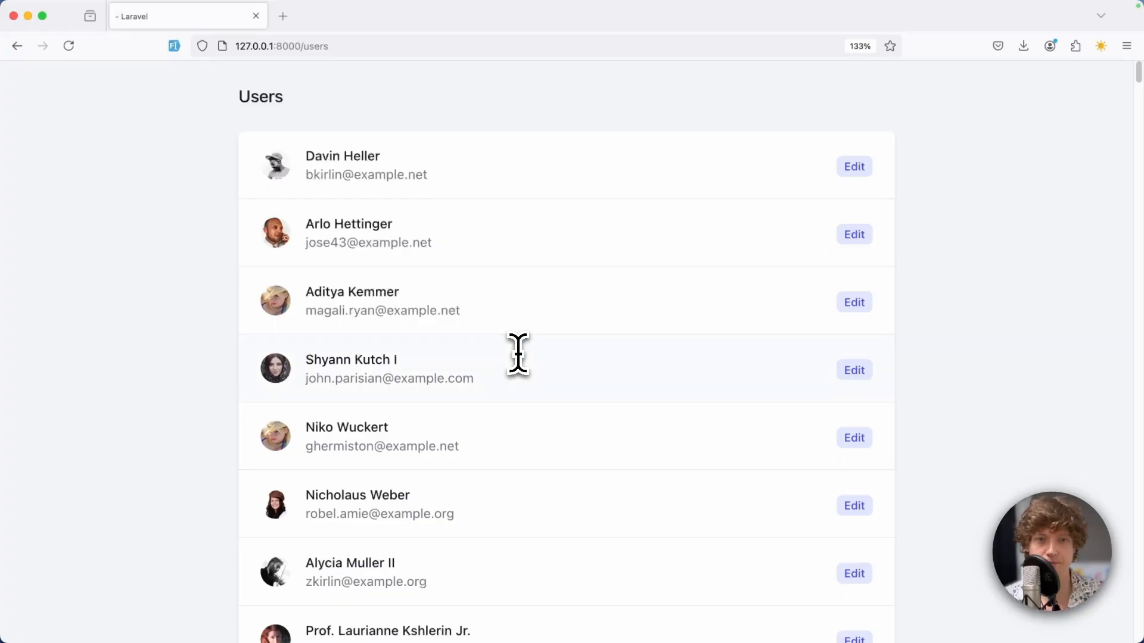
Preview the narrow modal, then select max-width and position on <Modal> for removal
click(852, 167)
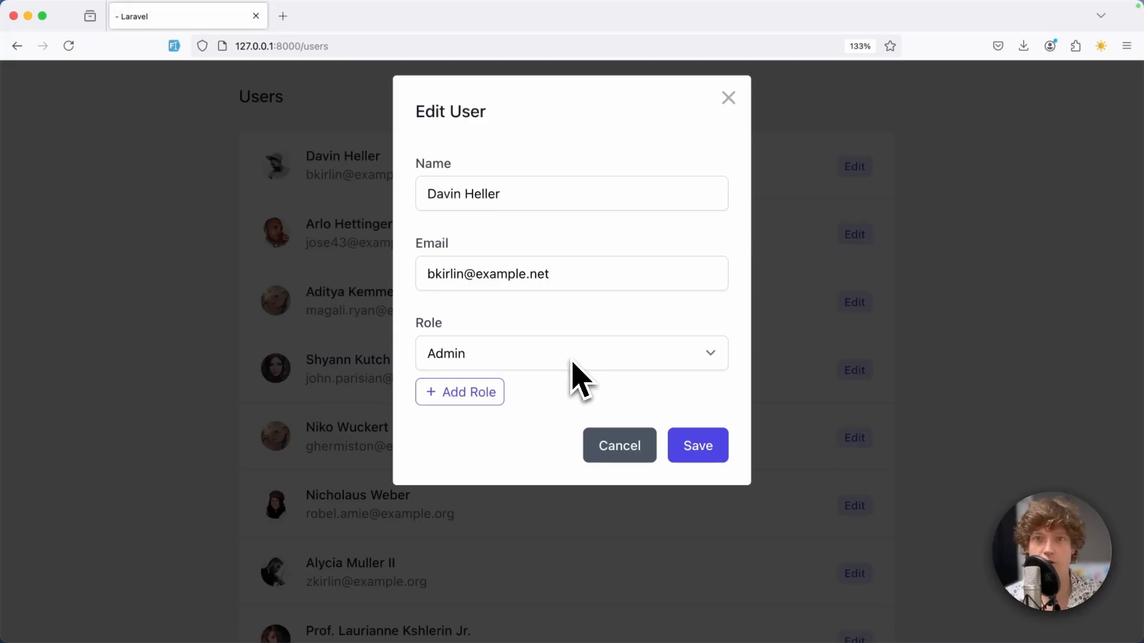
mouse_move(441, 142)
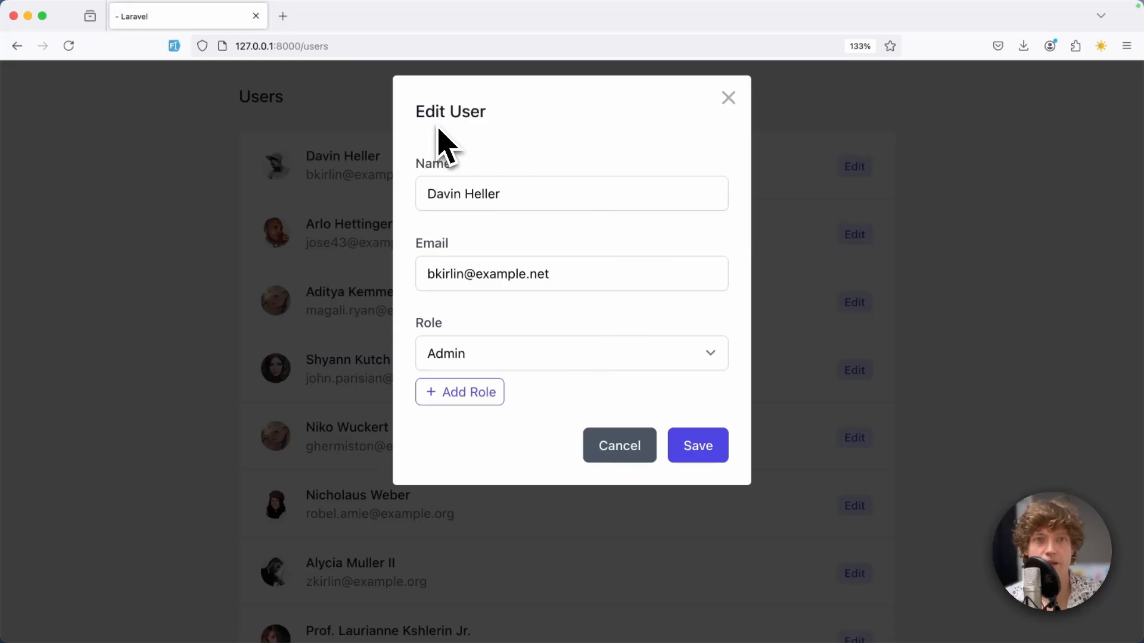
mouse_move(543, 489)
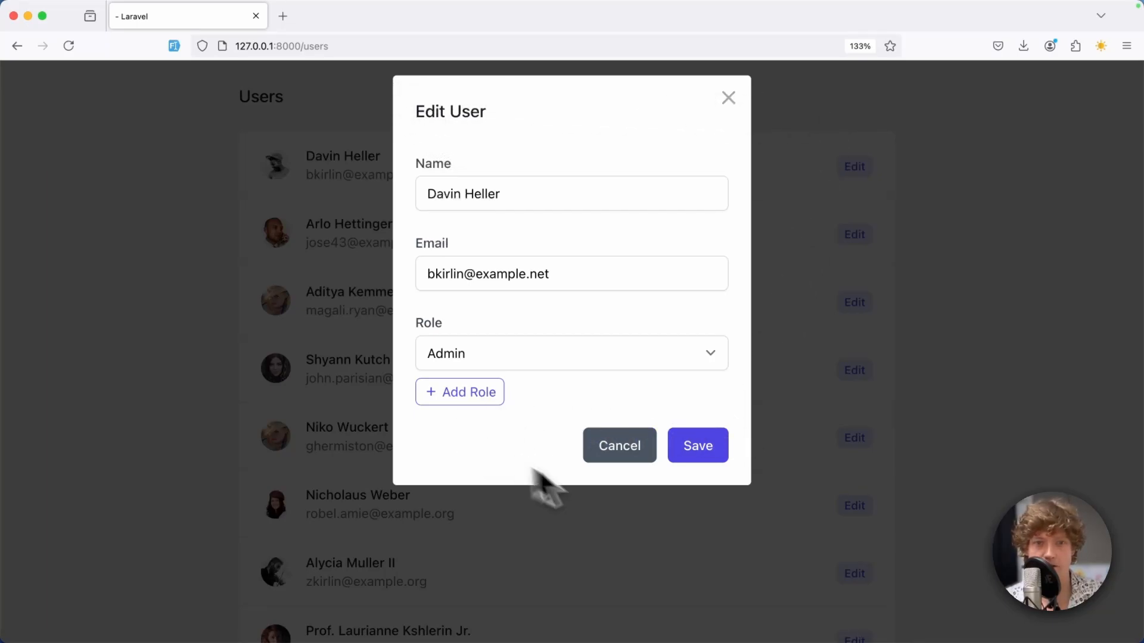
mouse_move(654, 525)
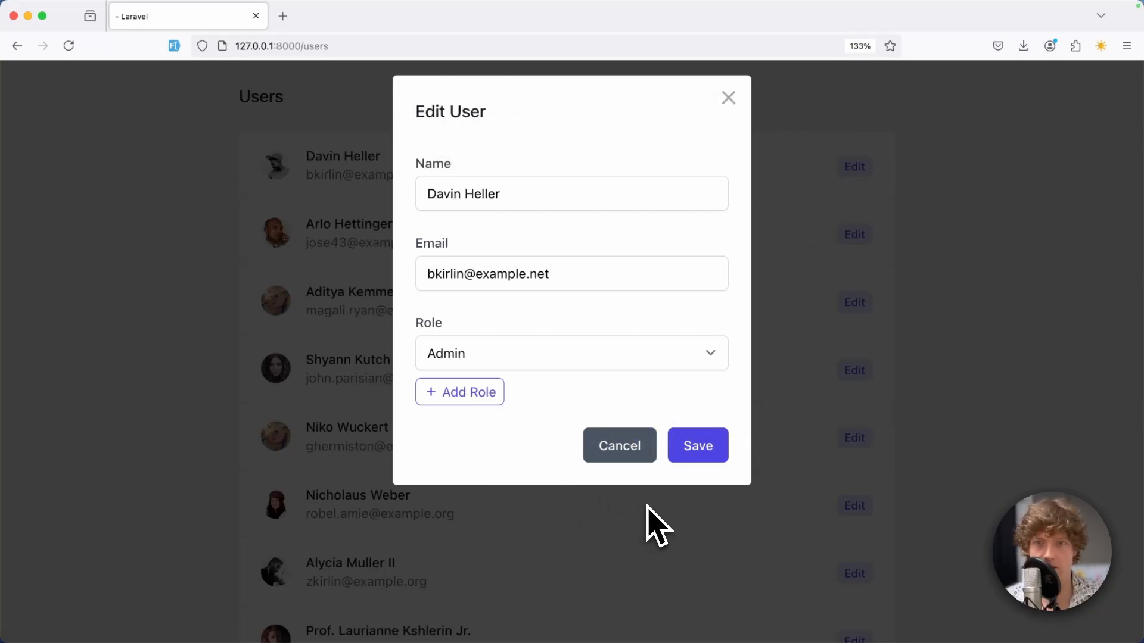
mouse_move(618, 446)
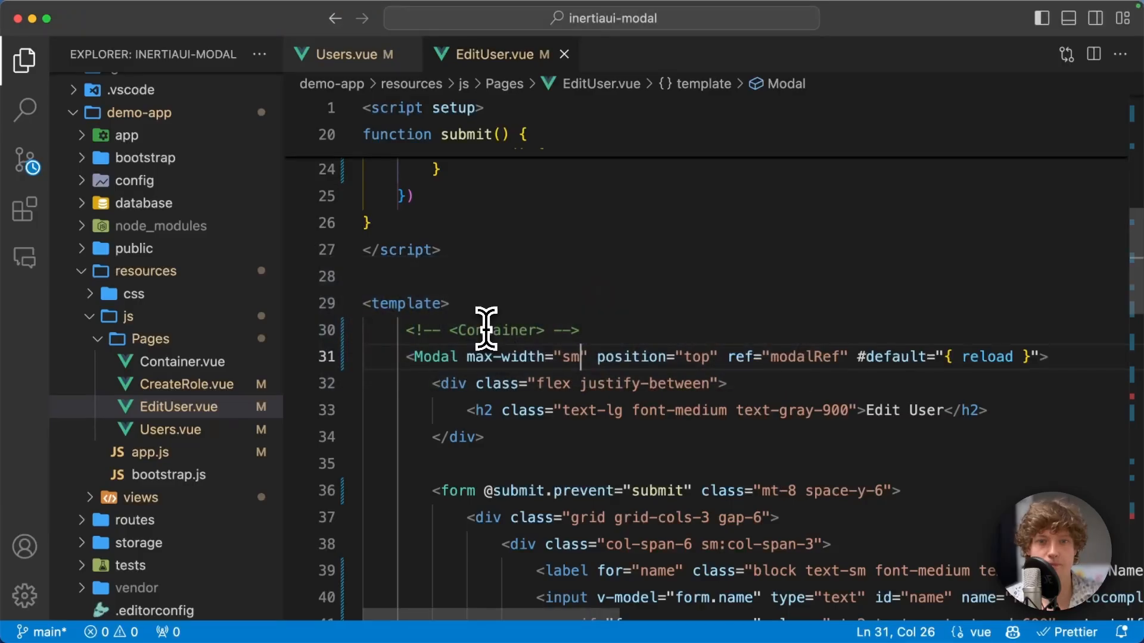
drag(471, 357, 704, 357)
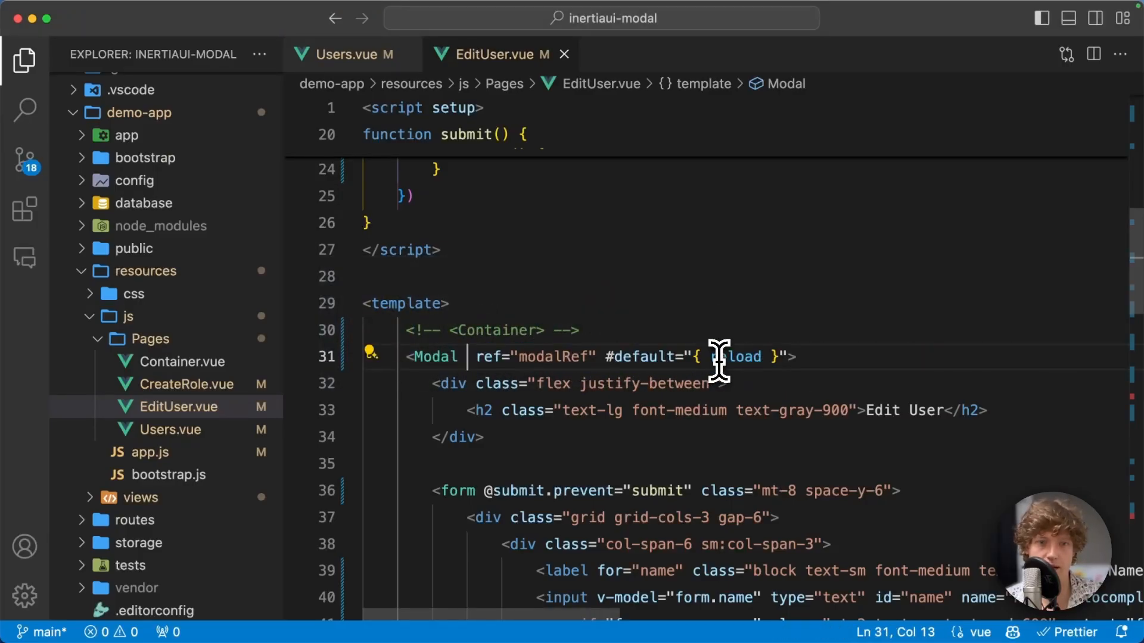
Paste max-width="sm" position="top" into Users.vue's ModalLink and verify in Firefox
click(349, 53)
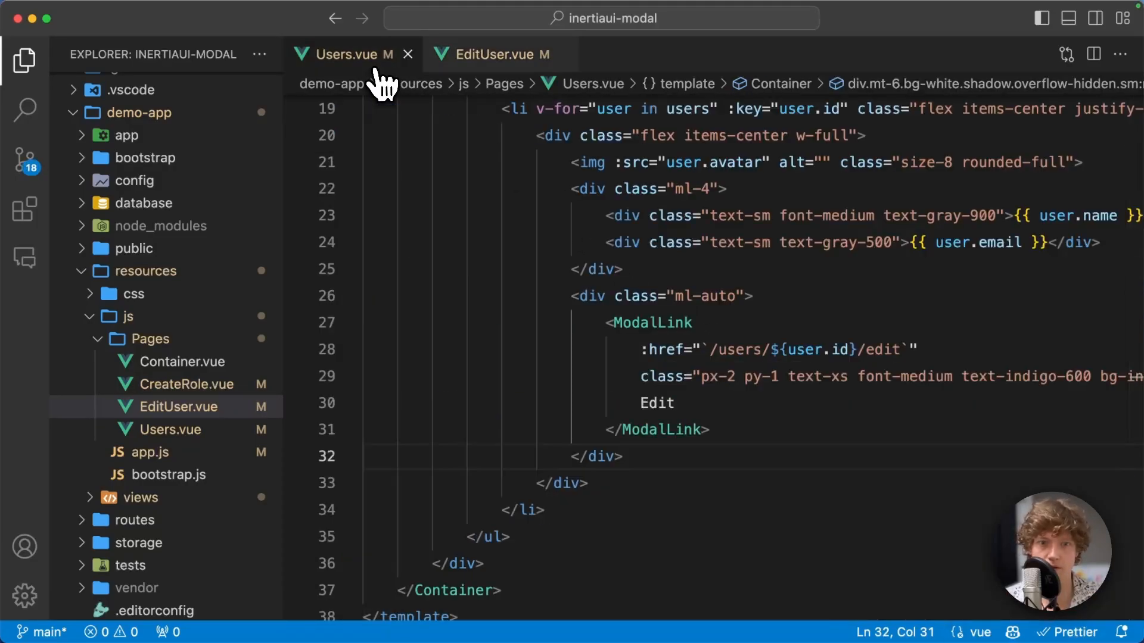
text(max-width="sm" position="top")
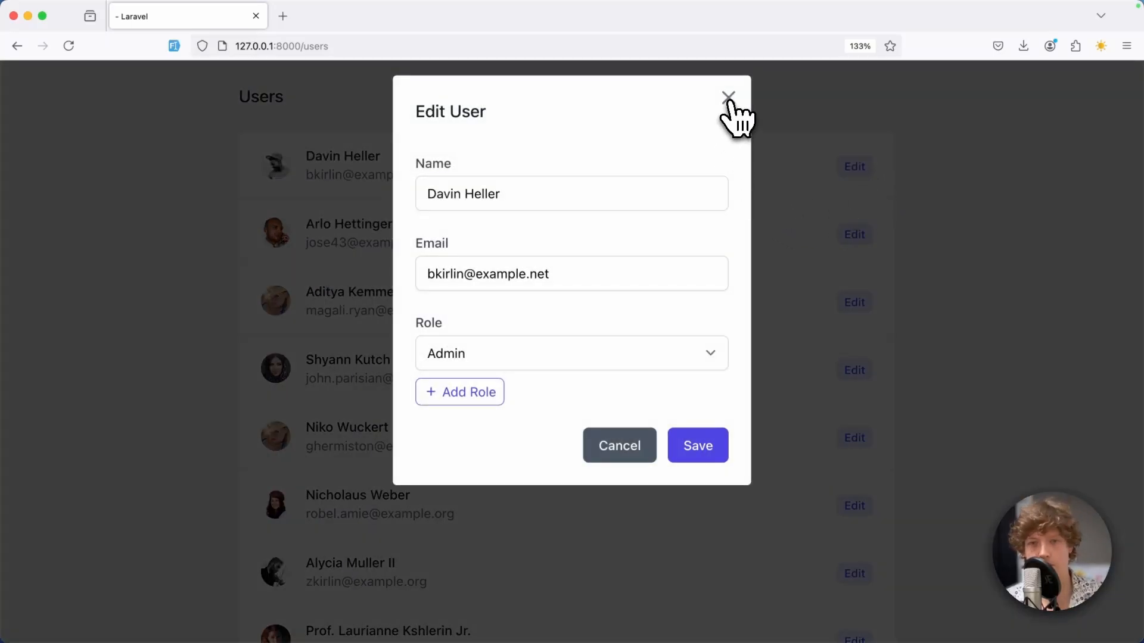
click(726, 95)
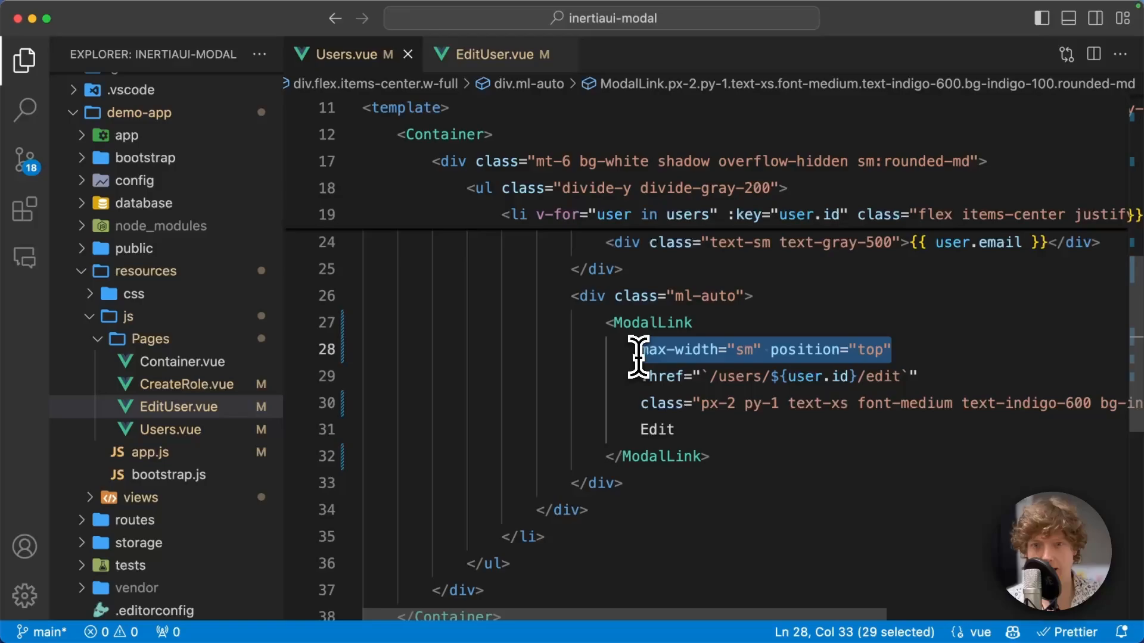
text(slide)
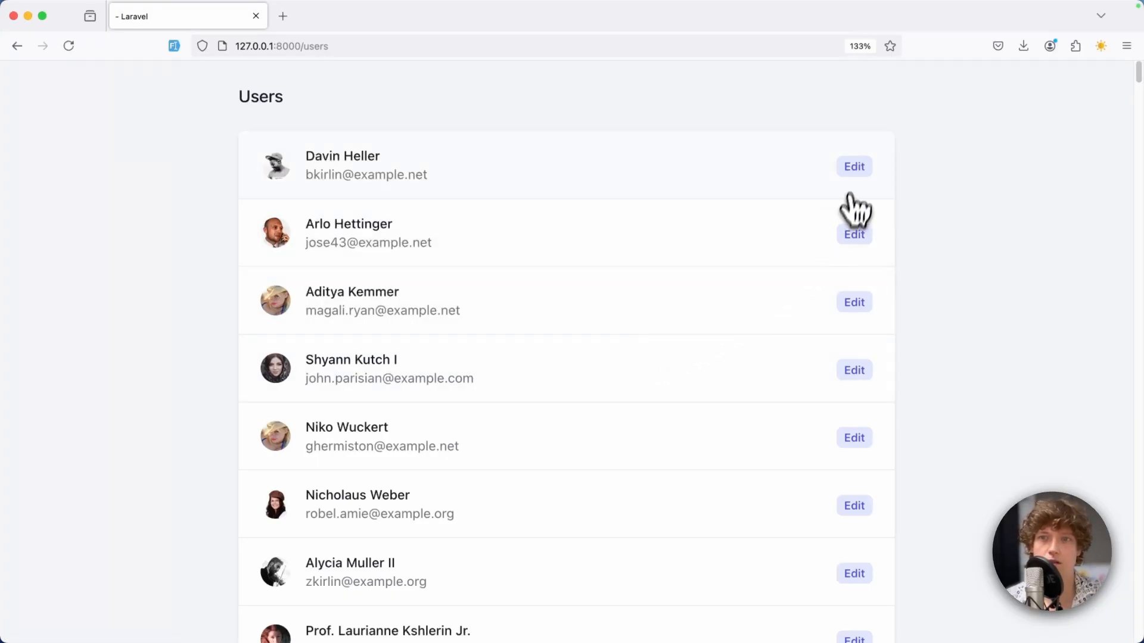
Try slideover with position="left" on ModalLink, then delete both so only href and class remain
click(853, 167)
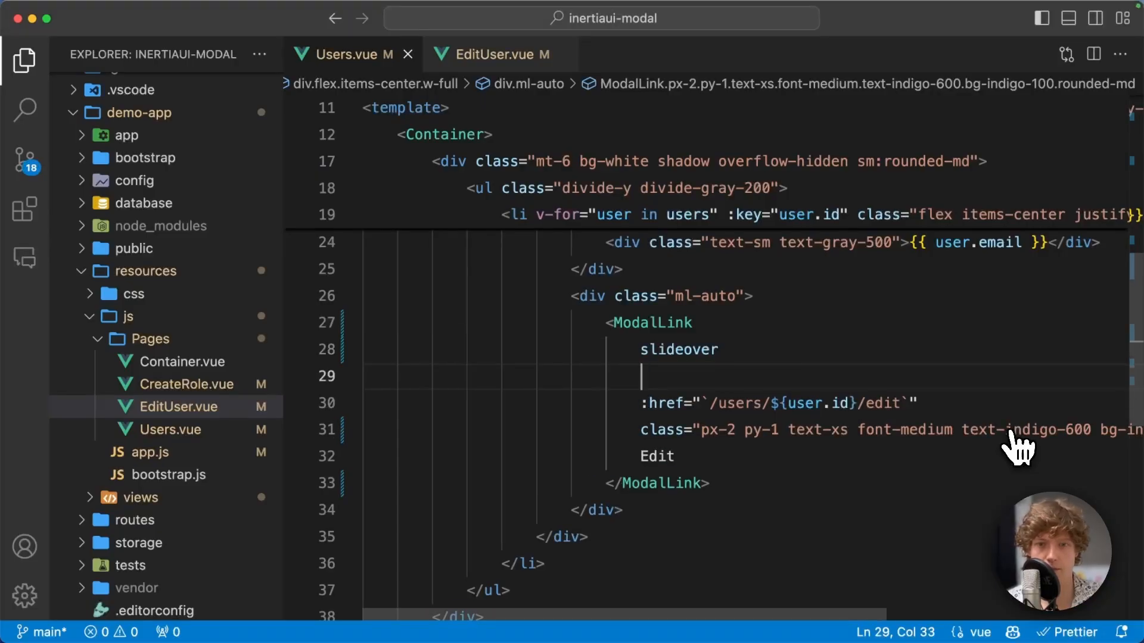
text(position="l")
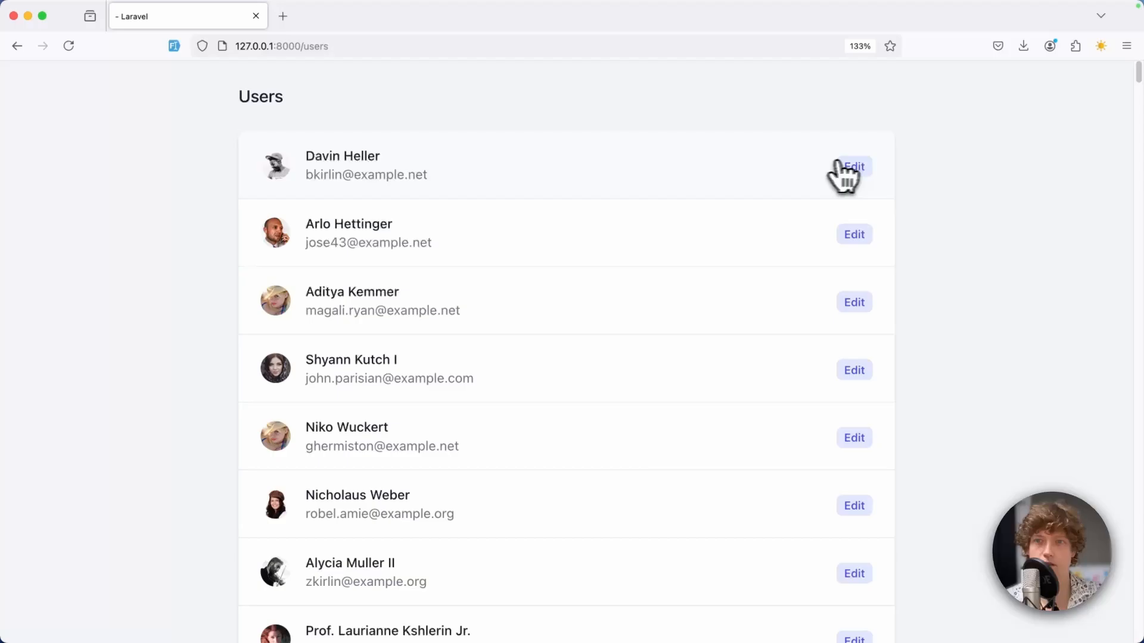
click(853, 167)
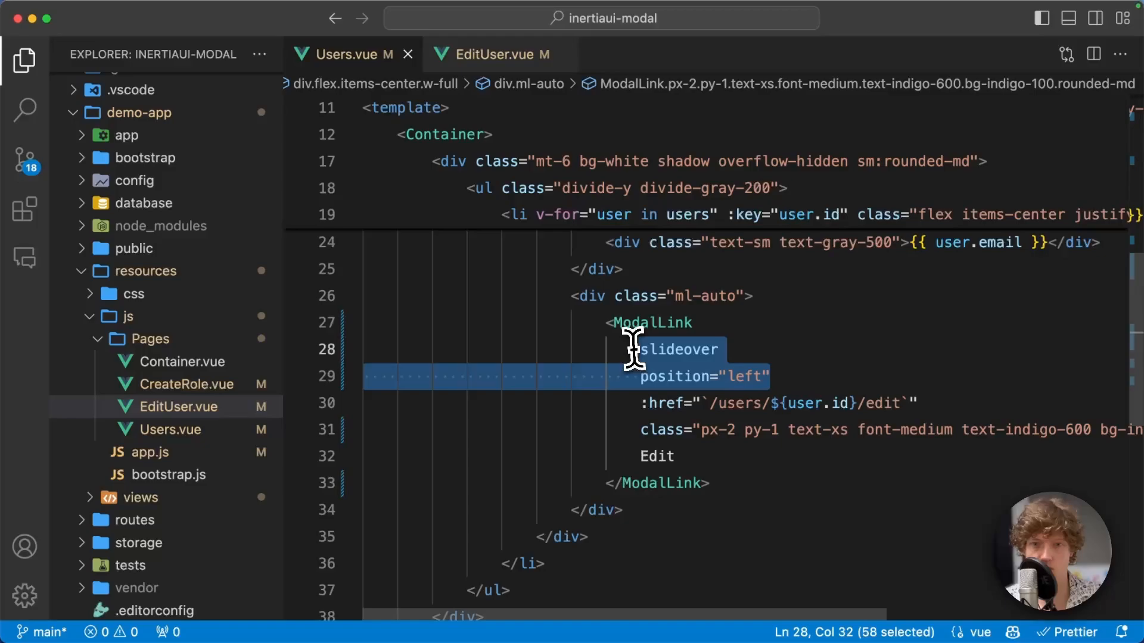
key(Delete)
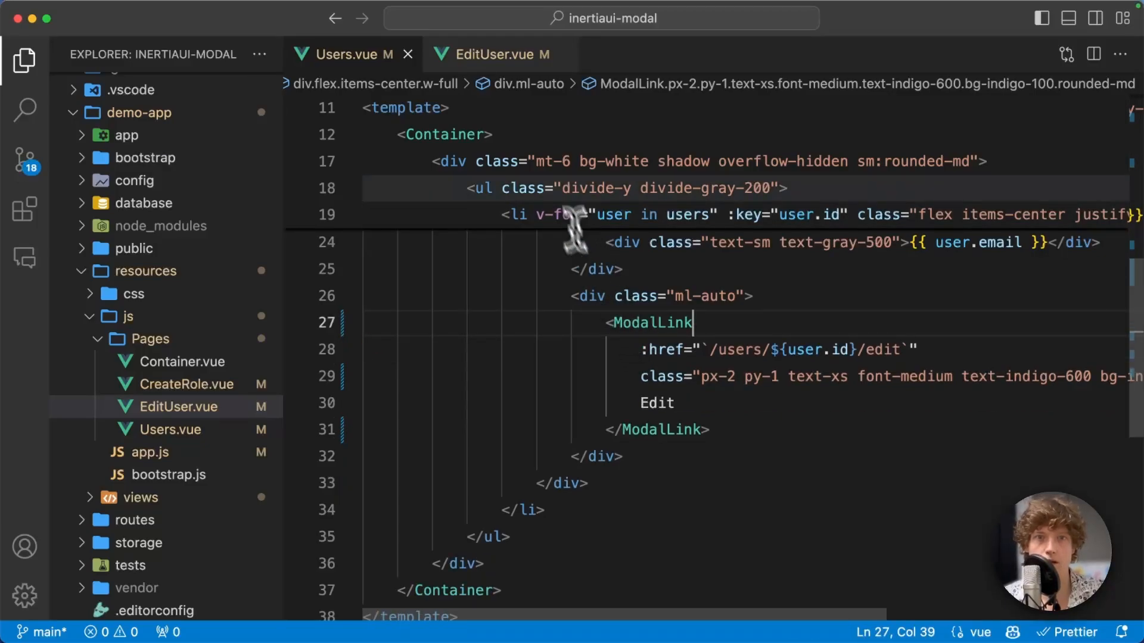
click(496, 54)
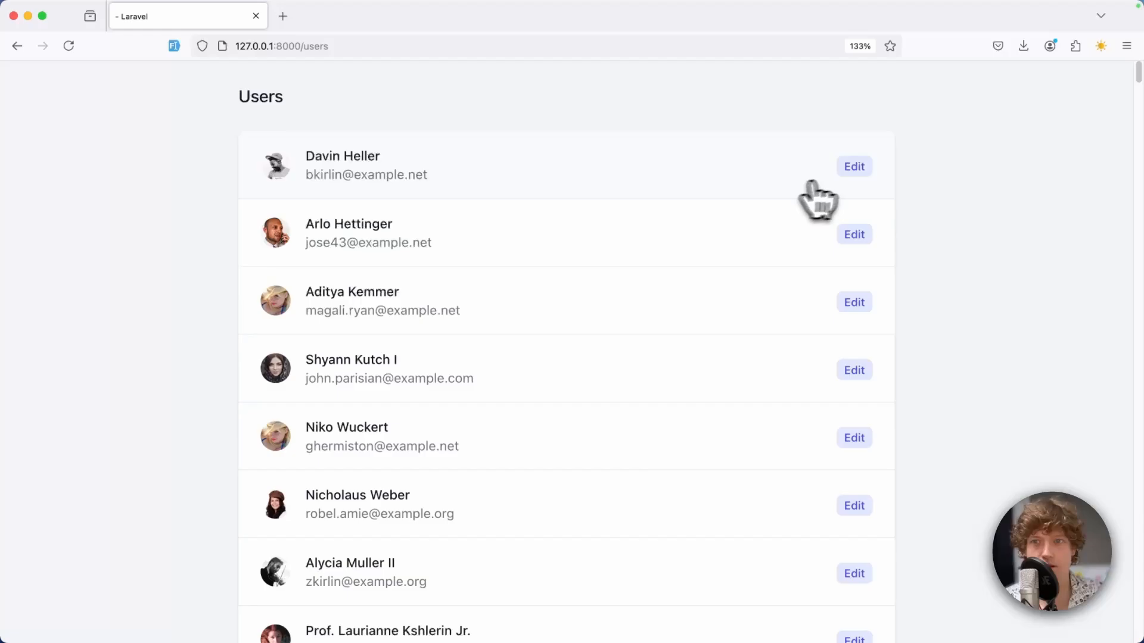
Create a new Superadmin role from the stacked Create Role form inside the first user's edit form
click(853, 167)
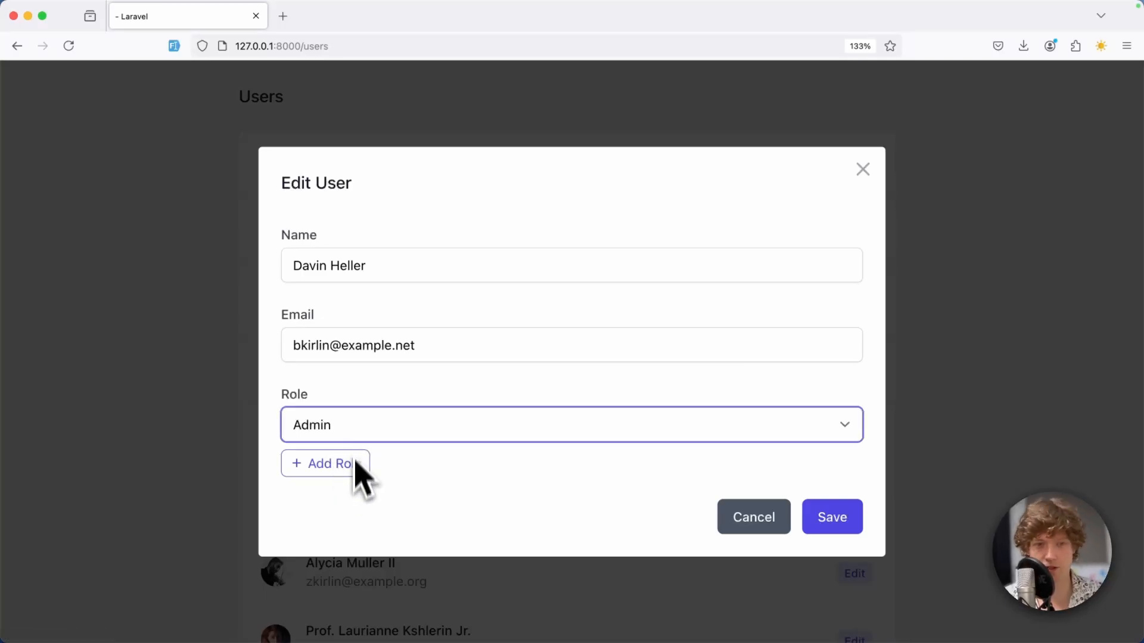
mouse_move(379, 543)
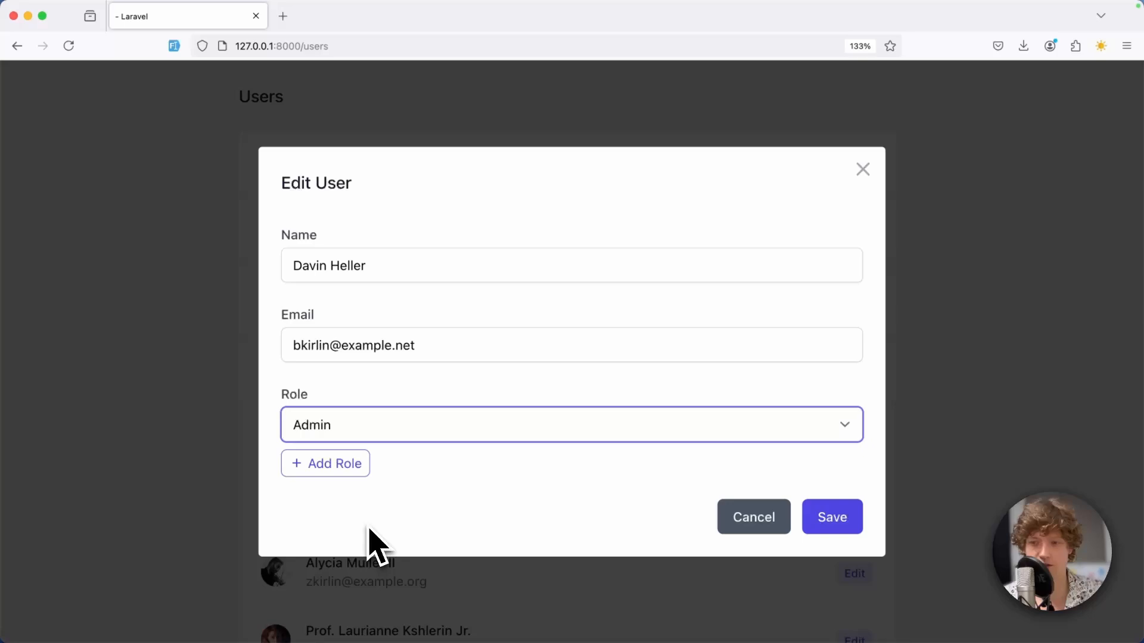
mouse_move(383, 531)
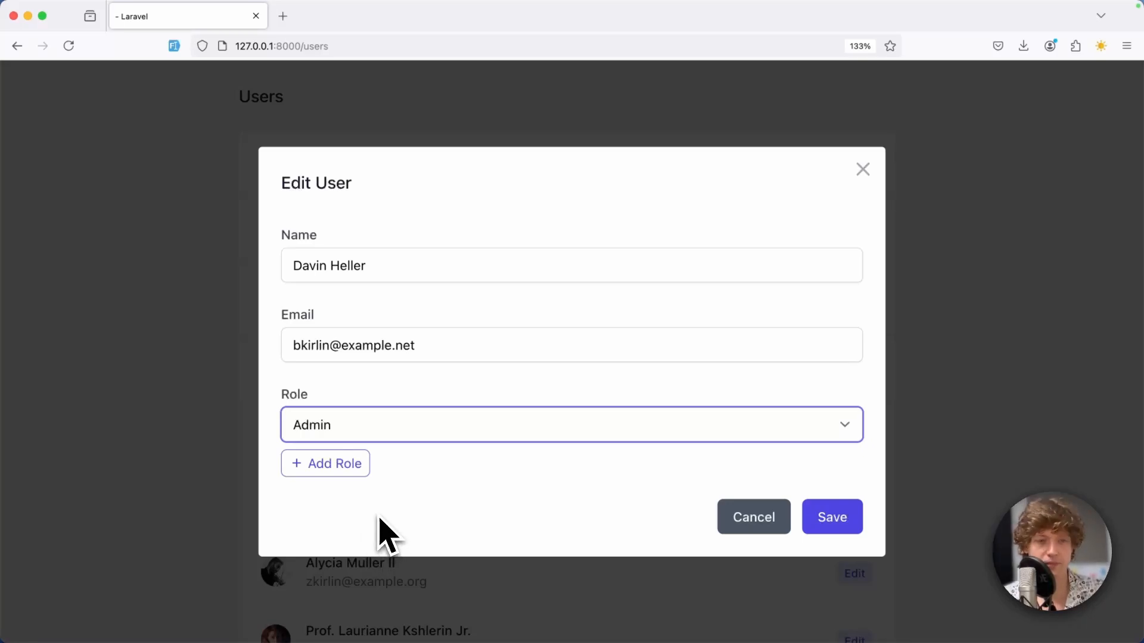
click(324, 463)
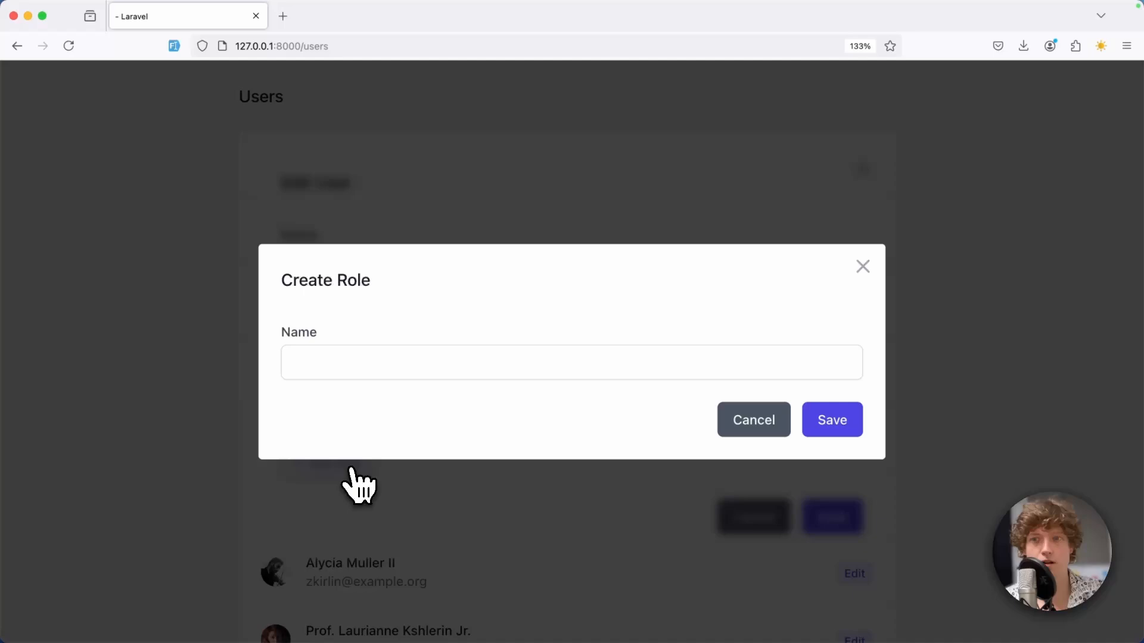
mouse_move(362, 488)
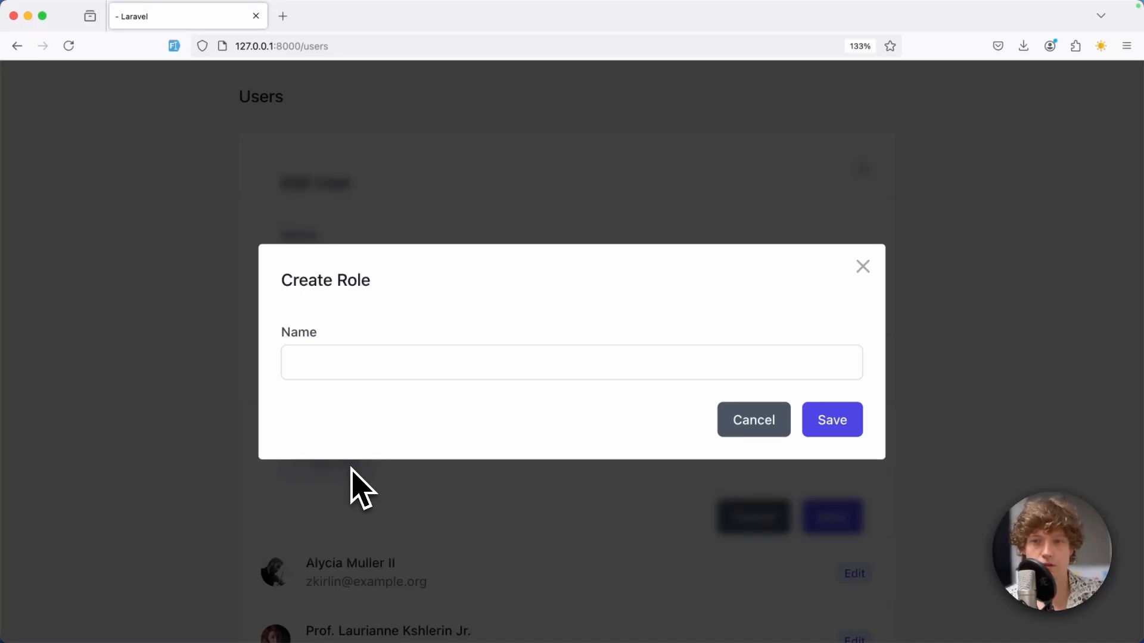
text(Superadmin)
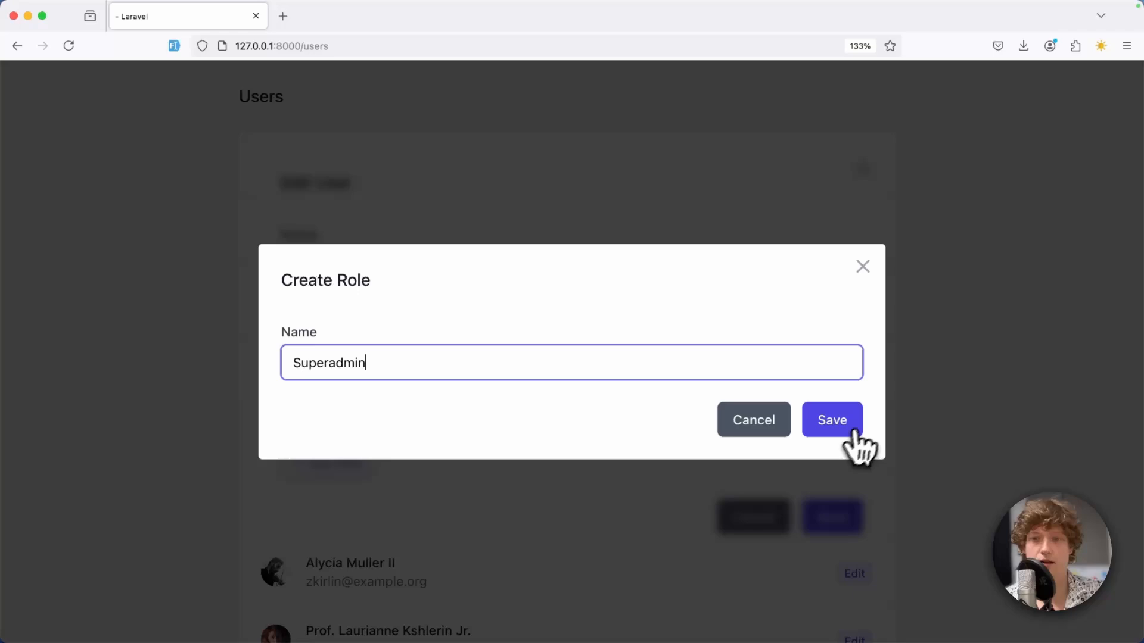
click(831, 420)
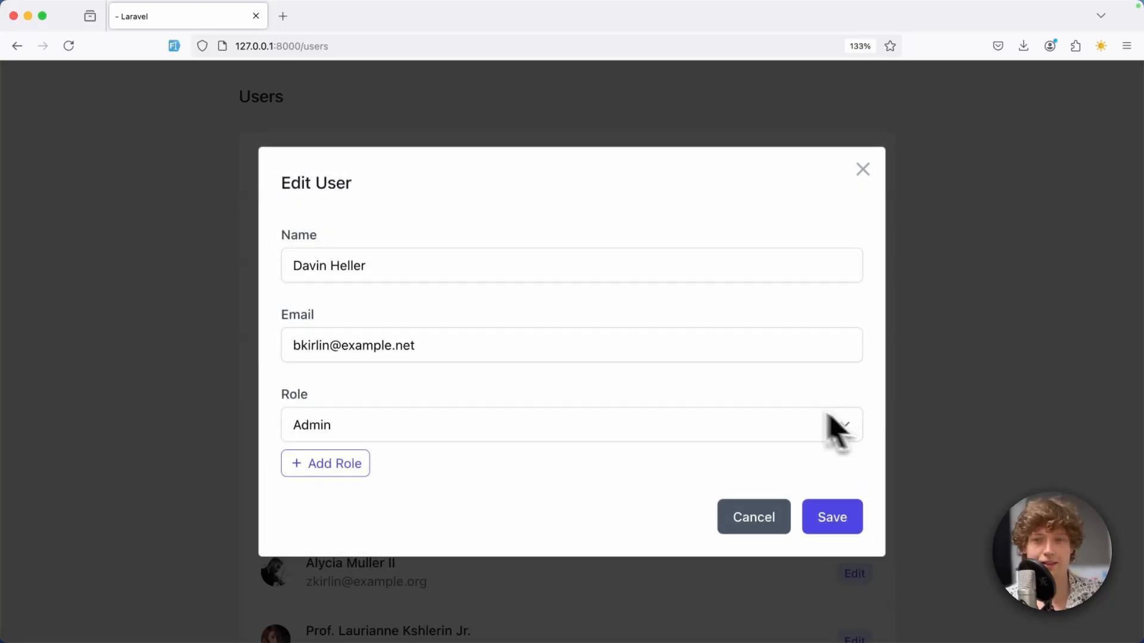
Assign Superadmin to the first user, save, then reopen and dismiss the edit form unchanged
click(569, 424)
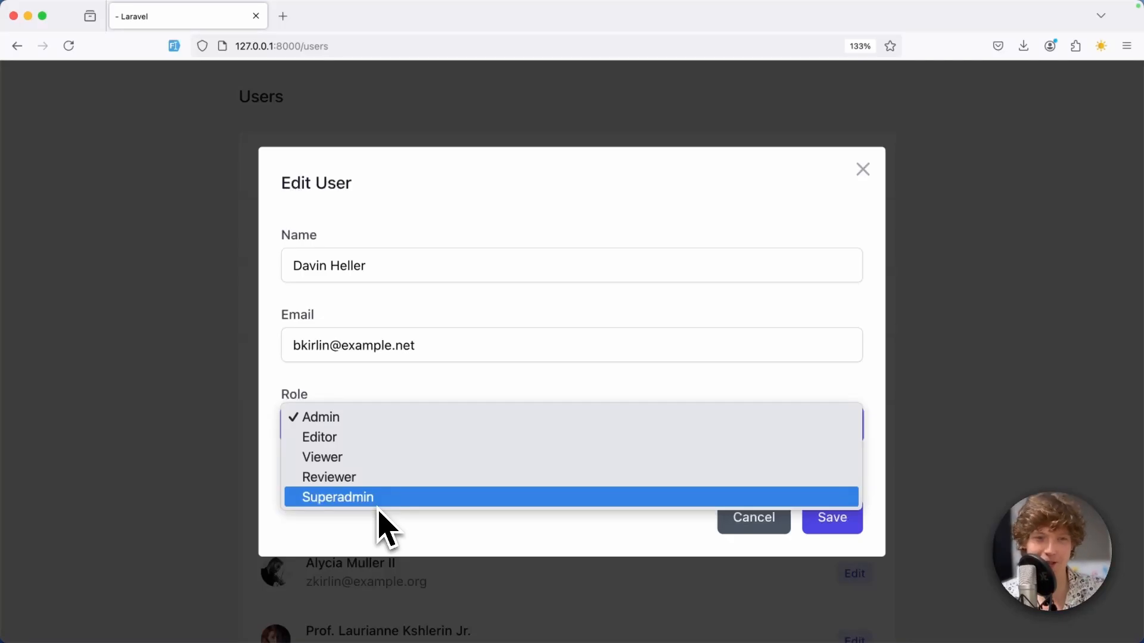
click(336, 497)
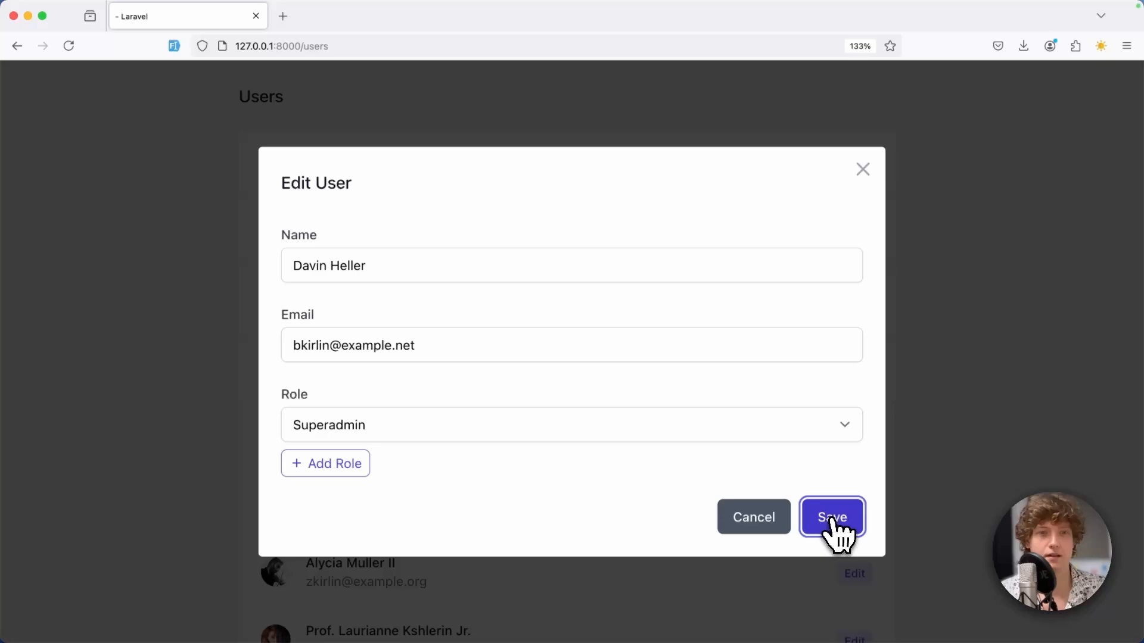
click(831, 516)
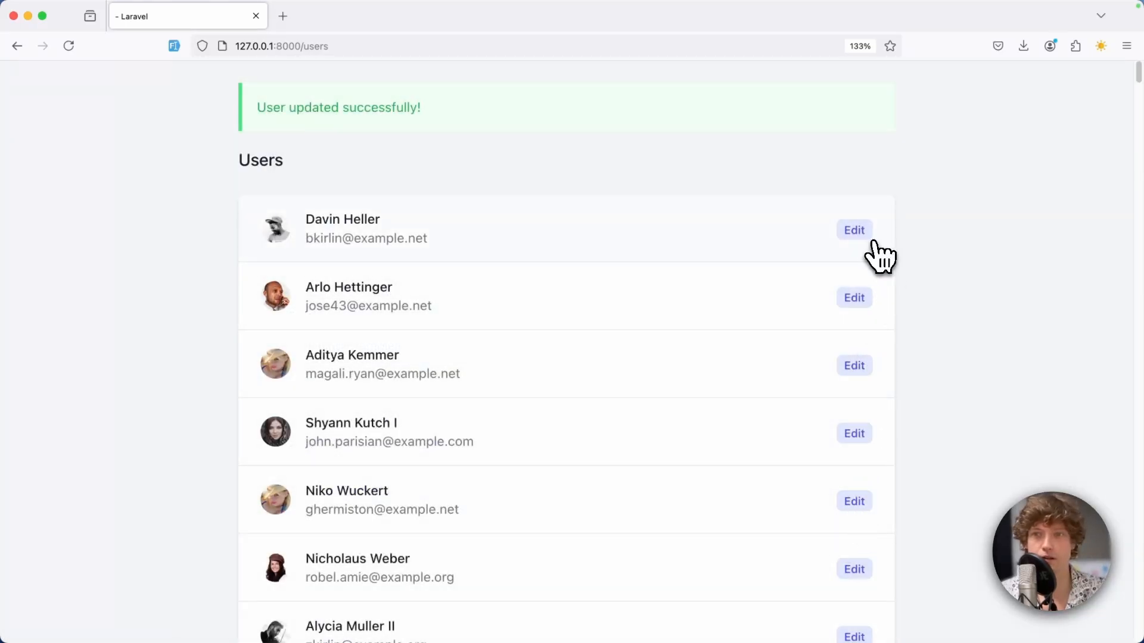
click(853, 230)
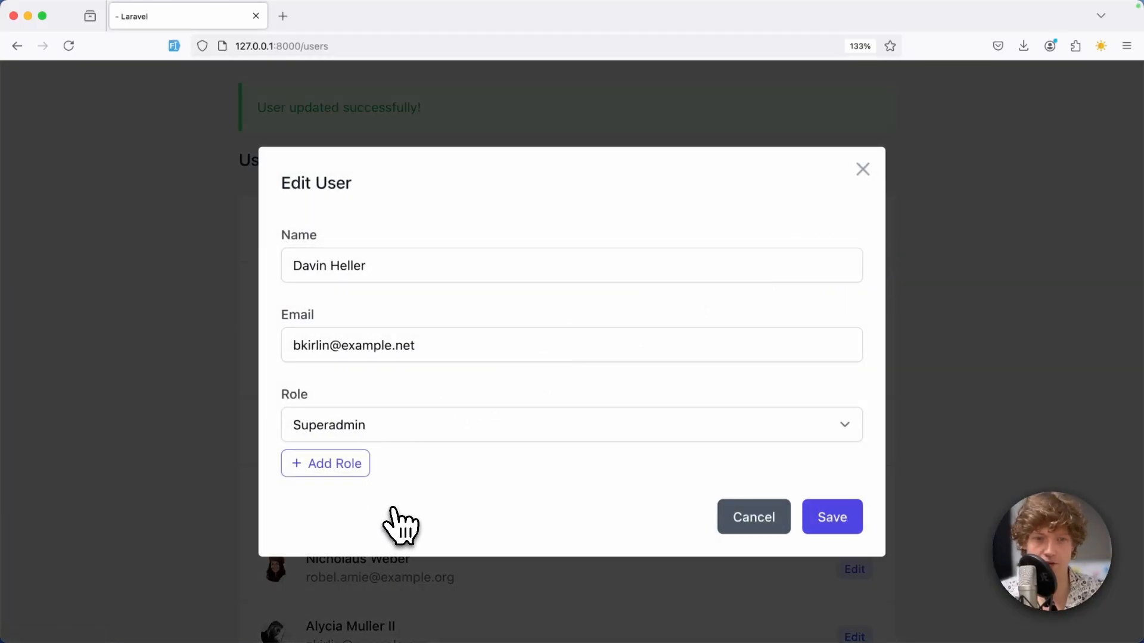
click(830, 516)
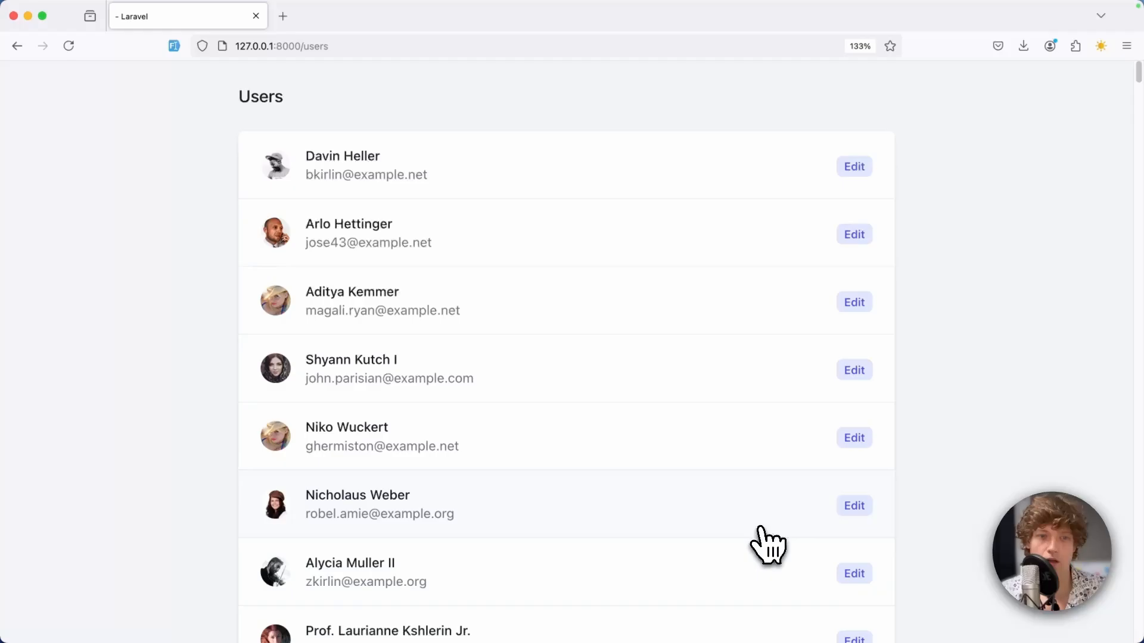
Review EditUser.vue's Add Role ModalLink, its reload-on-close handler and the roles prop
key(Cmd+Tab)
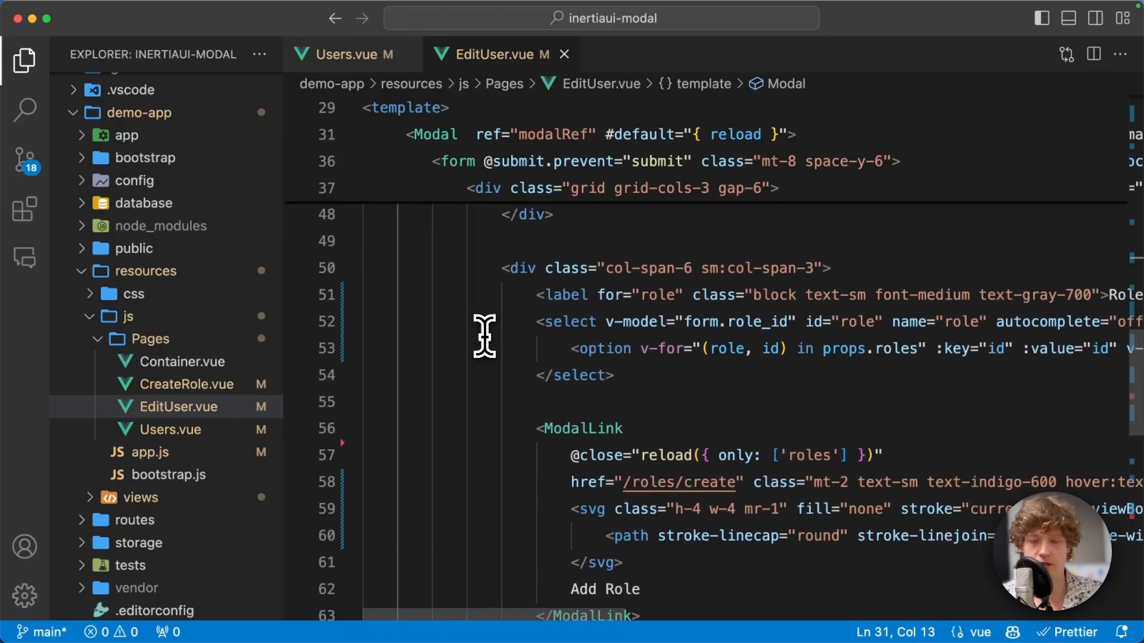
drag(536, 321, 539, 378)
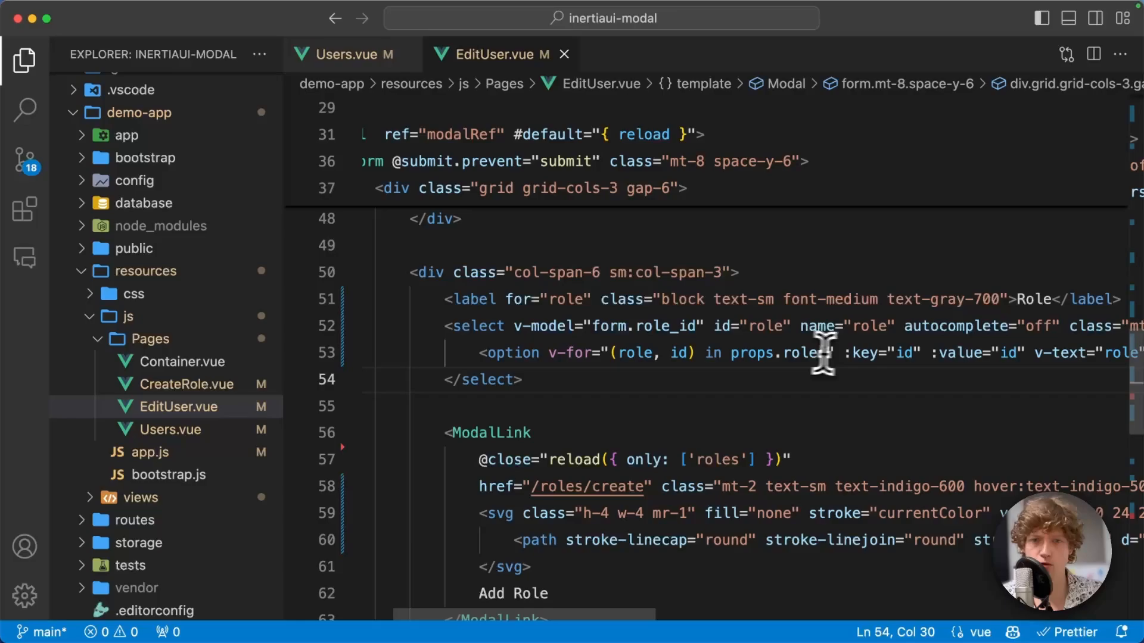
double_click(511, 353)
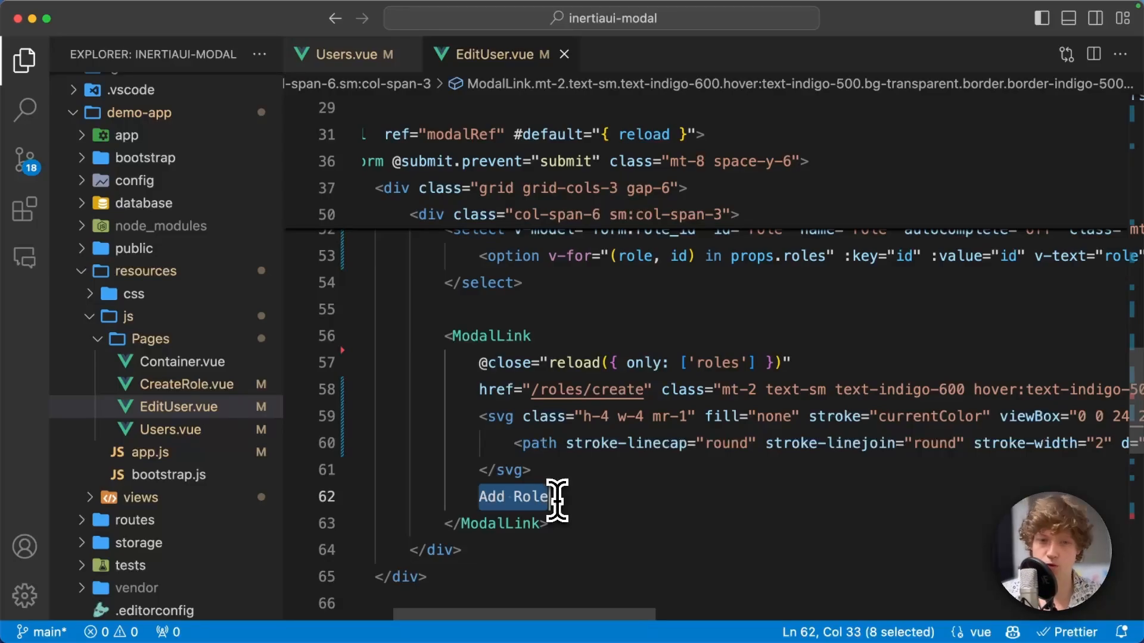
click(489, 362)
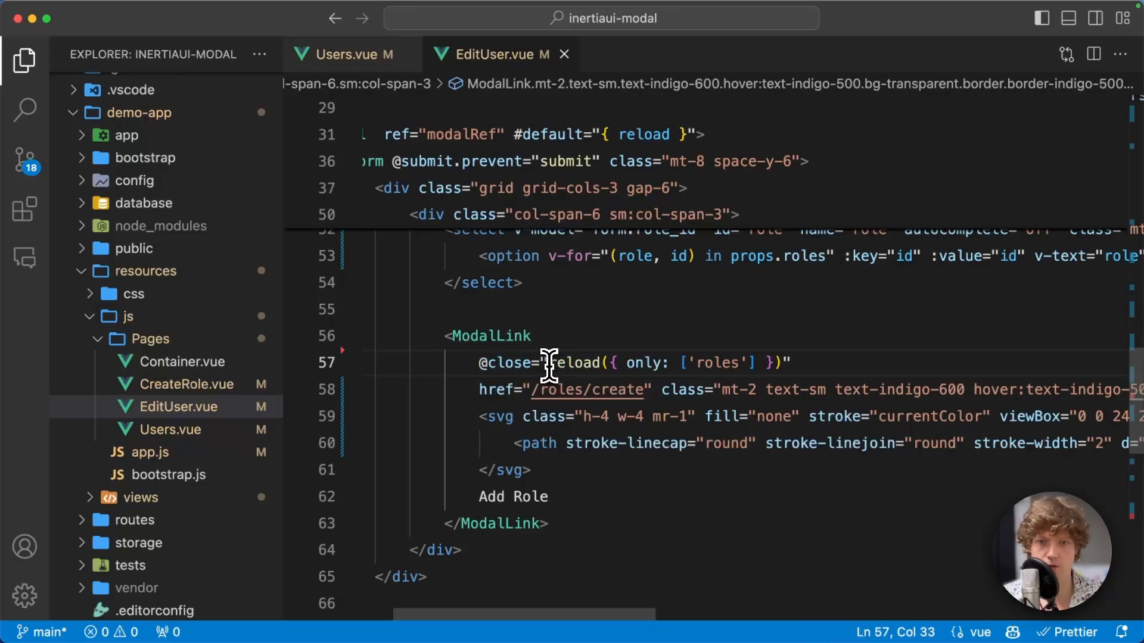
drag(551, 364, 791, 391)
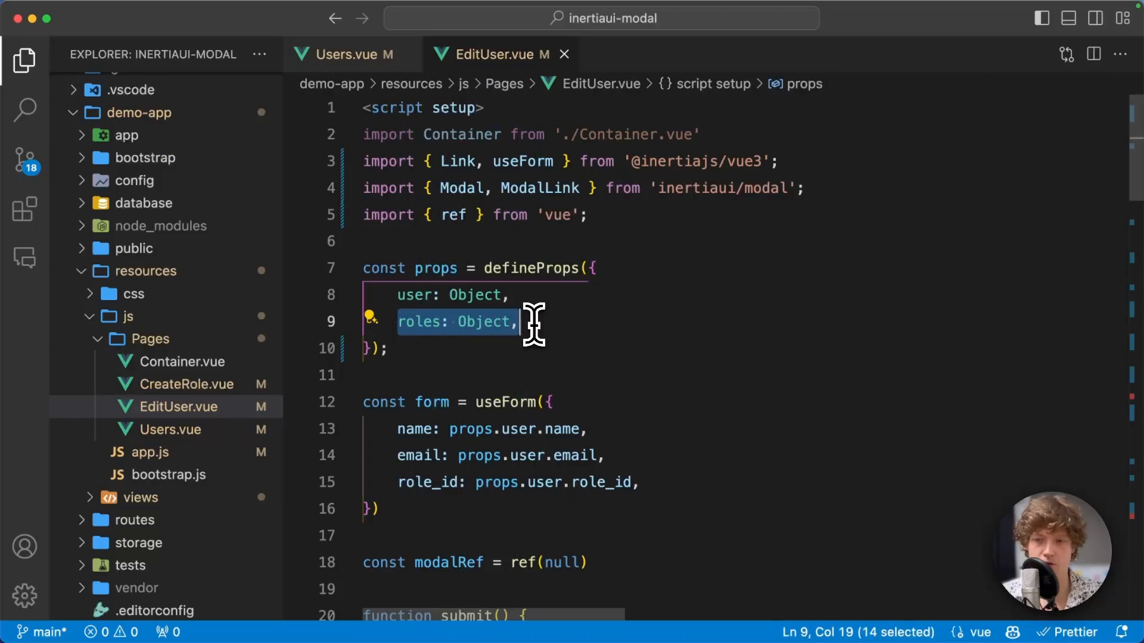
text(web)
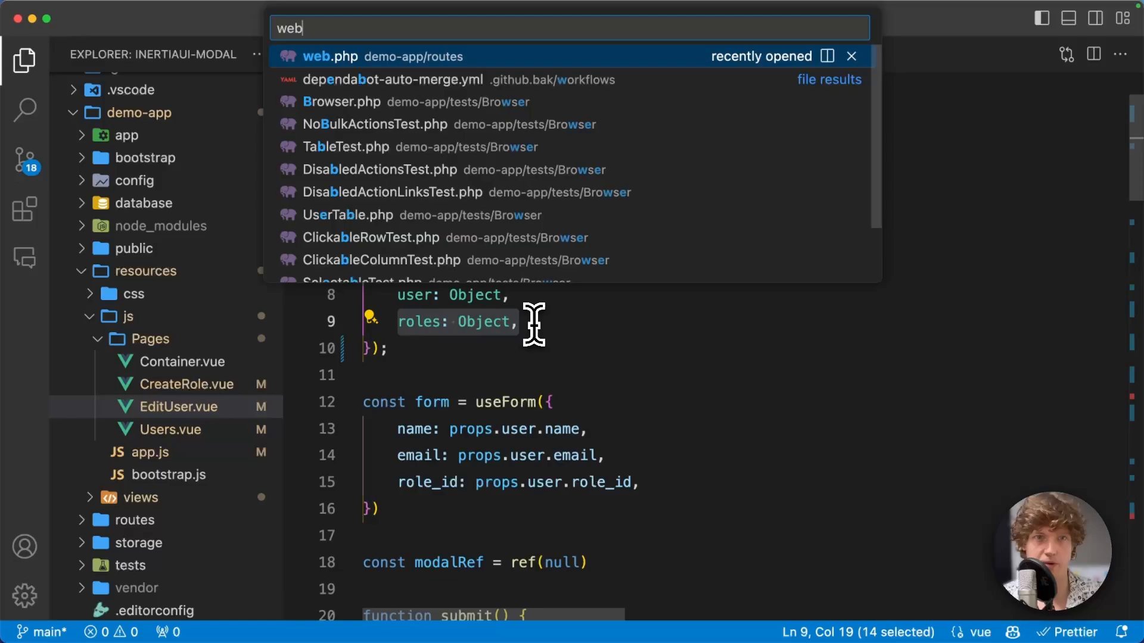
click(328, 56)
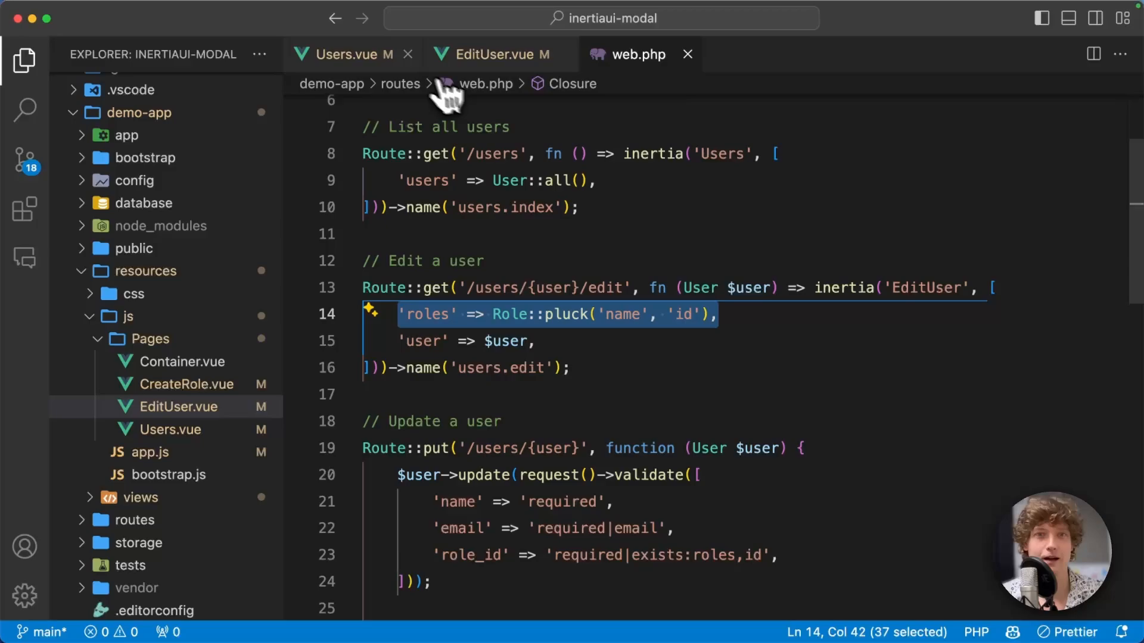
click(490, 53)
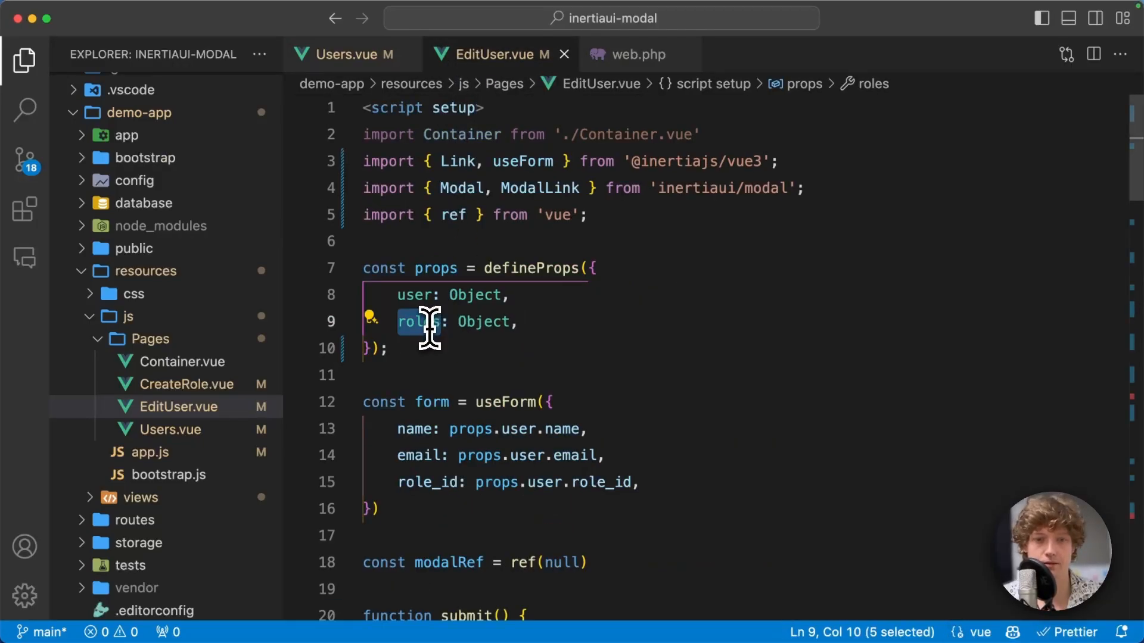
scroll(down, 3)
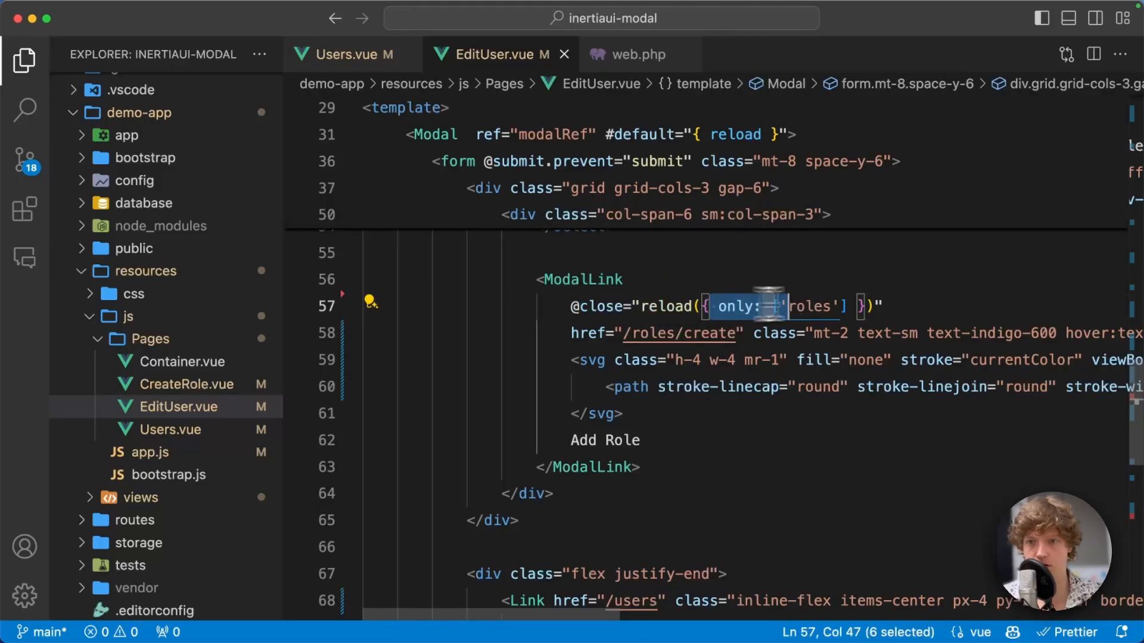
click(859, 307)
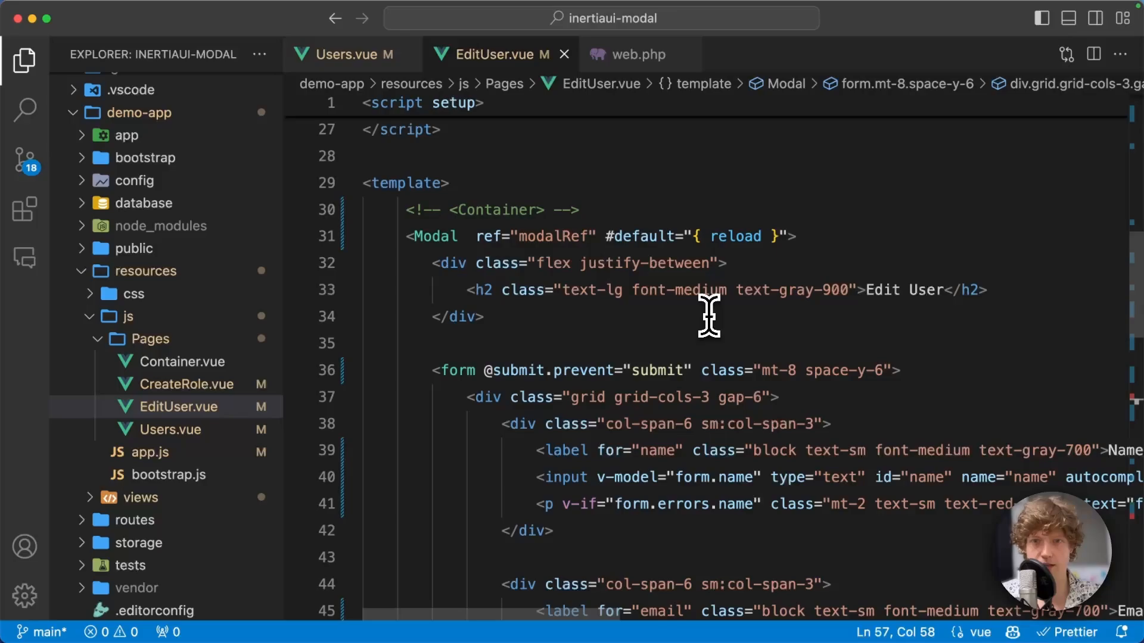
Highlight the reload value exposed by the Modal's default slot
double_click(736, 236)
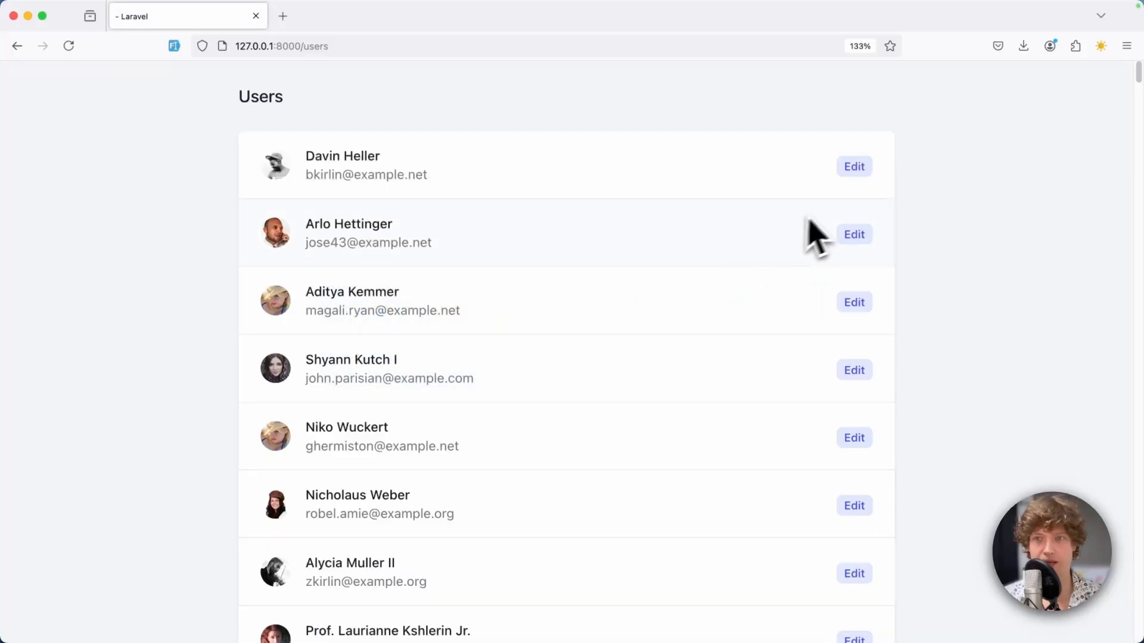
Confirm the first user's edit form shows the Superadmin role, then close it
click(853, 167)
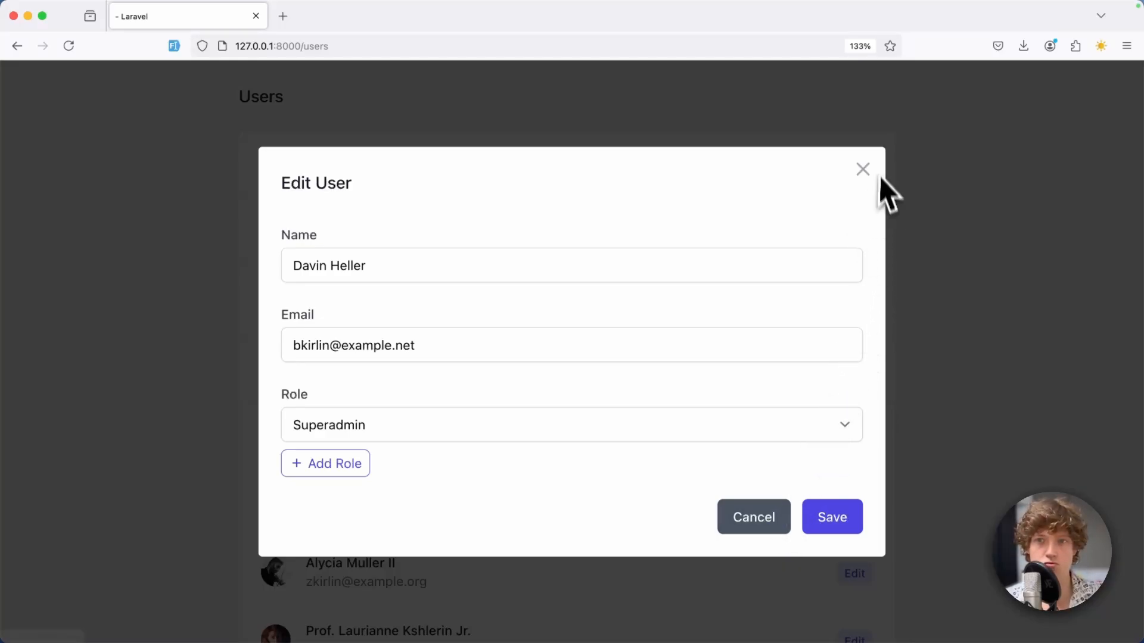
click(862, 170)
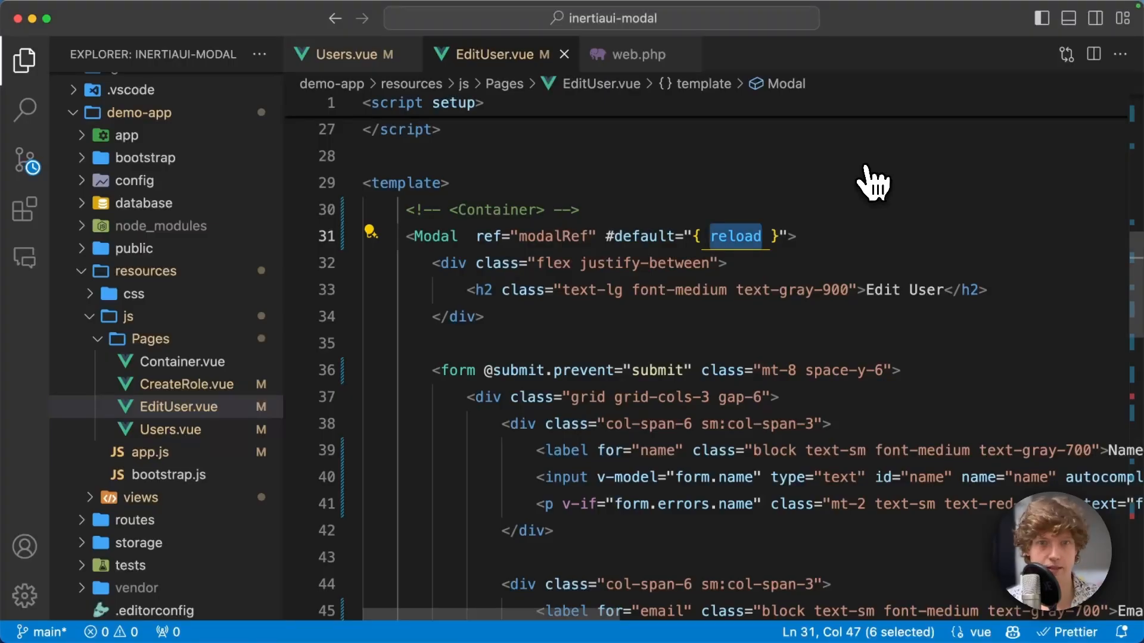
mouse_move(743, 237)
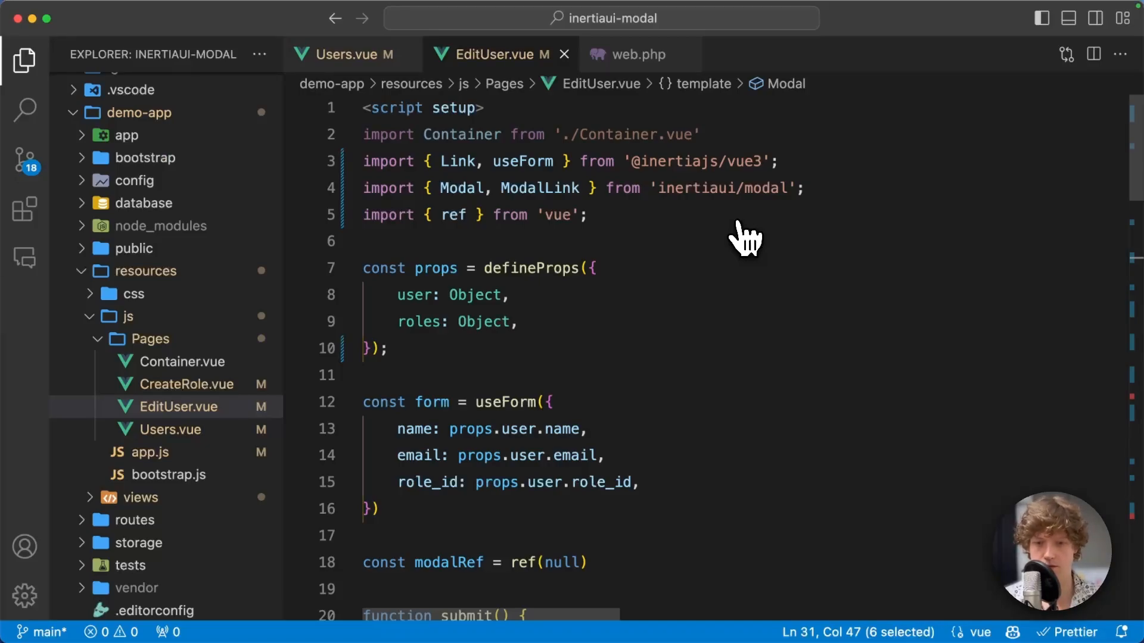
Revisit the users.edit route in web.php and highlight its roles line
click(640, 54)
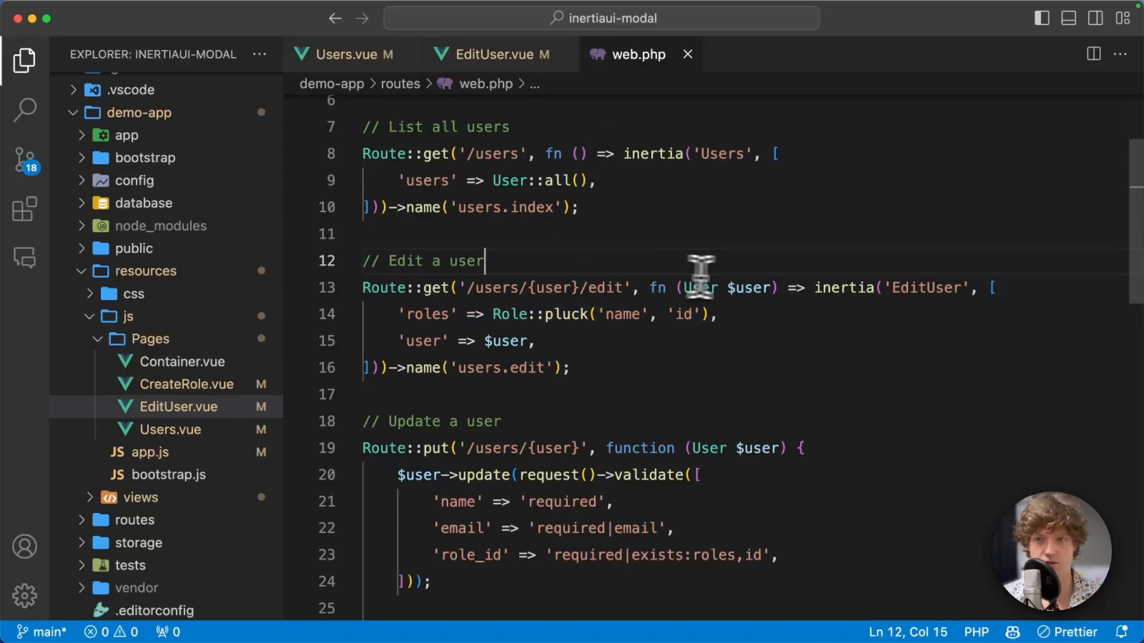
drag(811, 287, 963, 288)
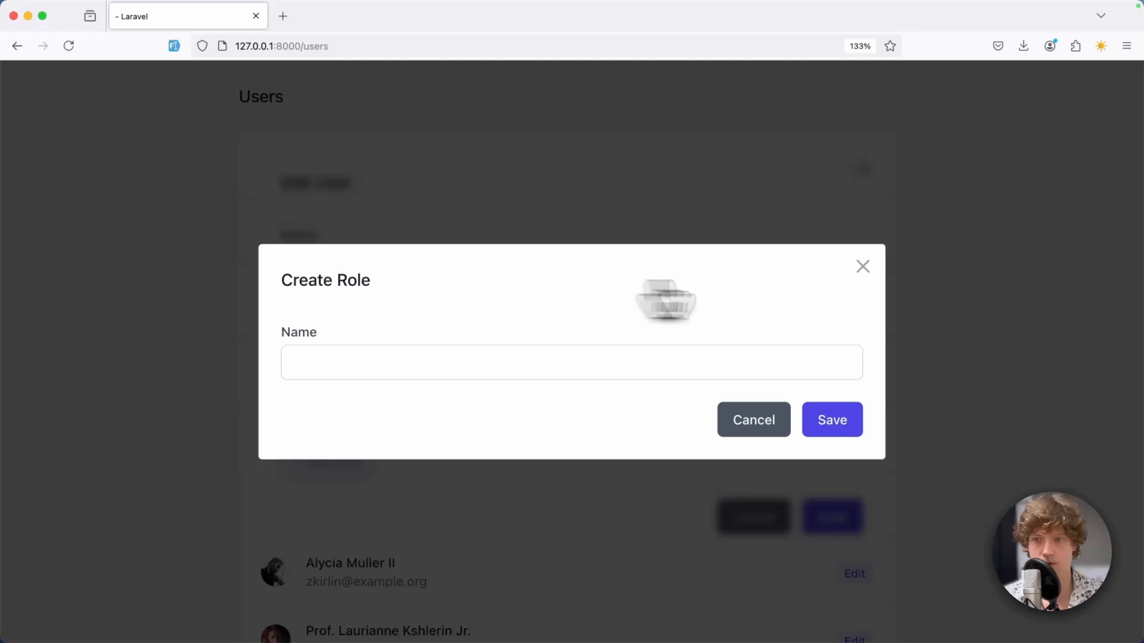
mouse_move(345, 436)
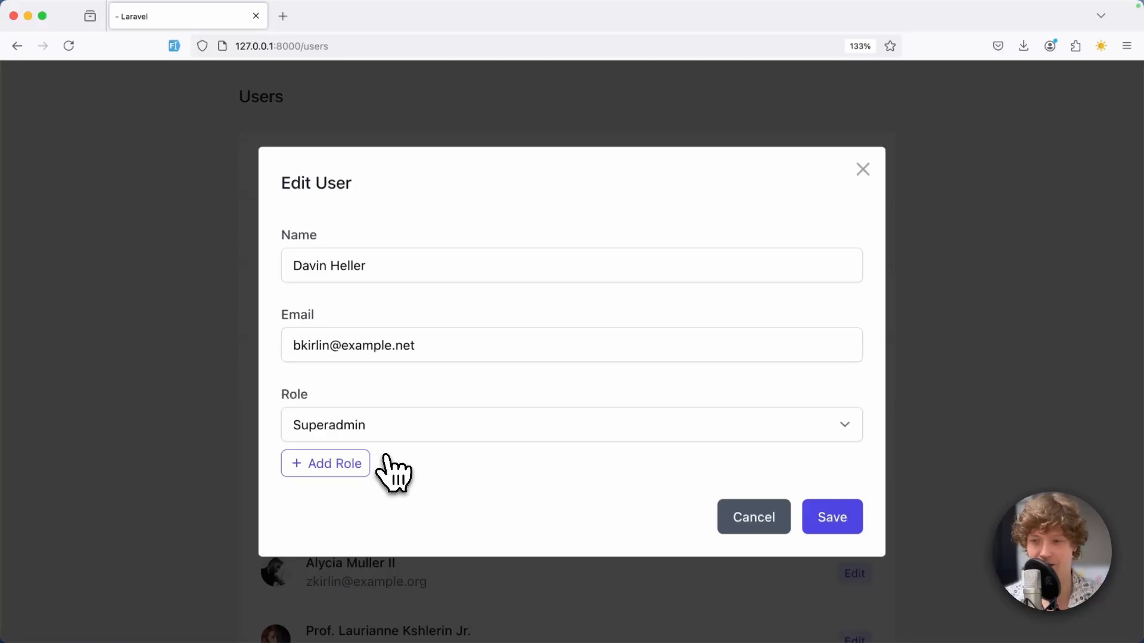
Dismiss the Edit User form without saving, leaving the users list
click(752, 516)
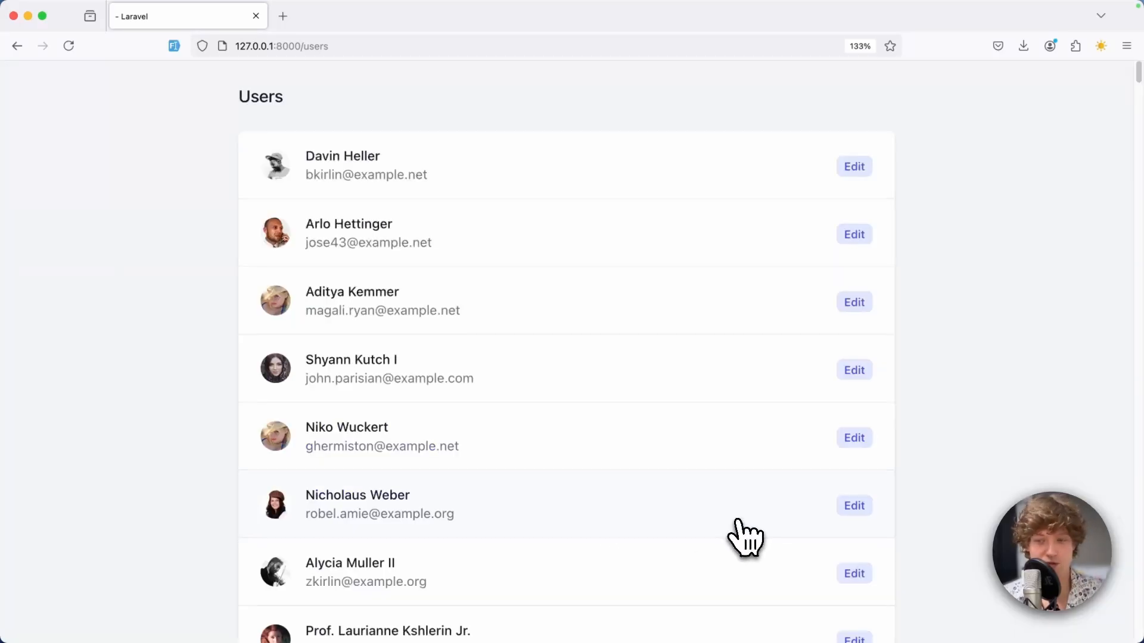